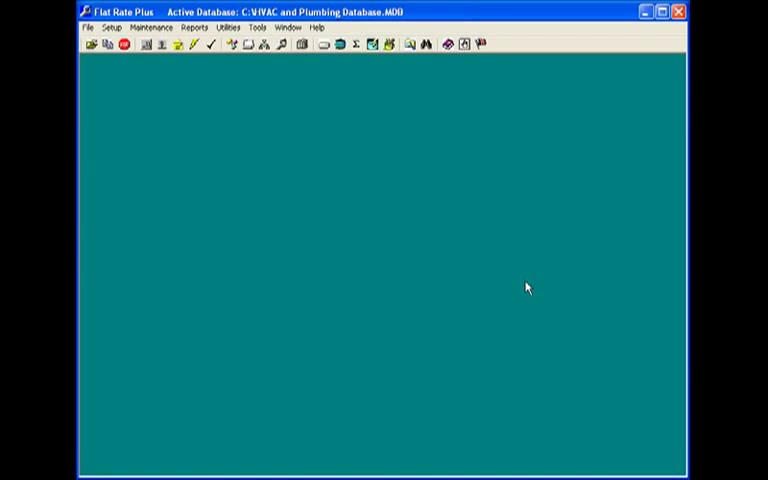
mouse_move(338, 240)
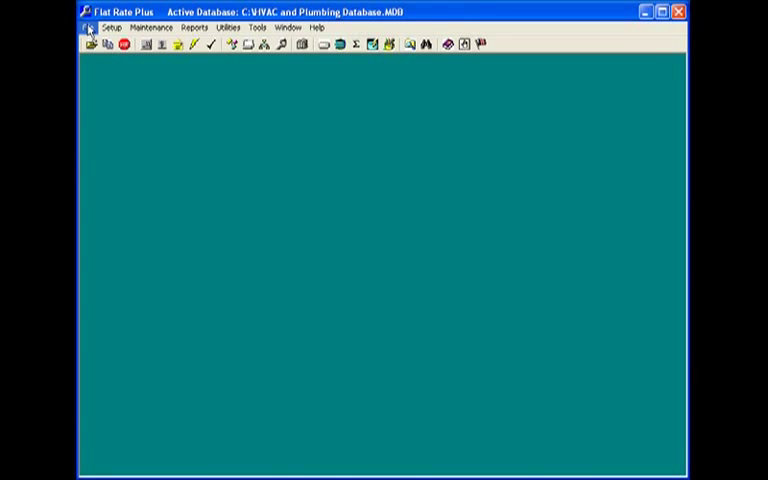
Browse the File, Reports, Utilities, Tools and Help menus, then return to the empty workspace
click(92, 28)
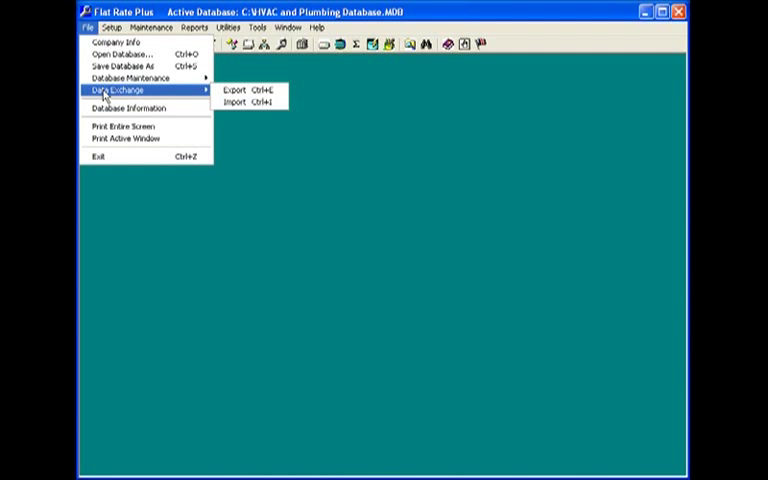
mouse_move(144, 108)
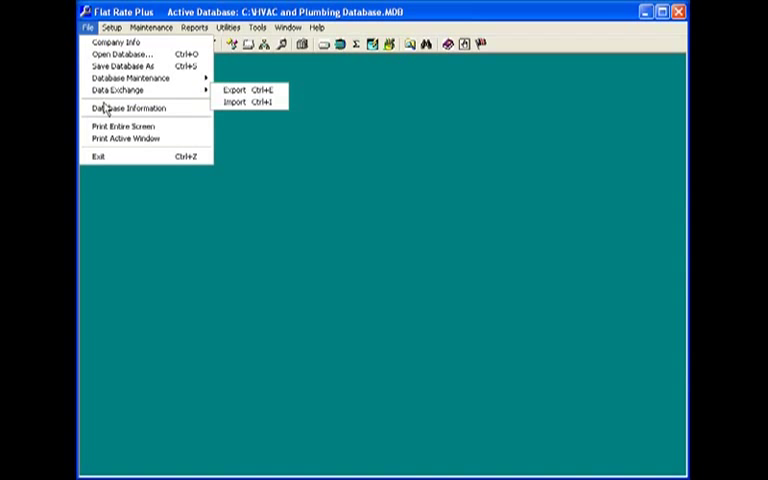
mouse_move(120, 52)
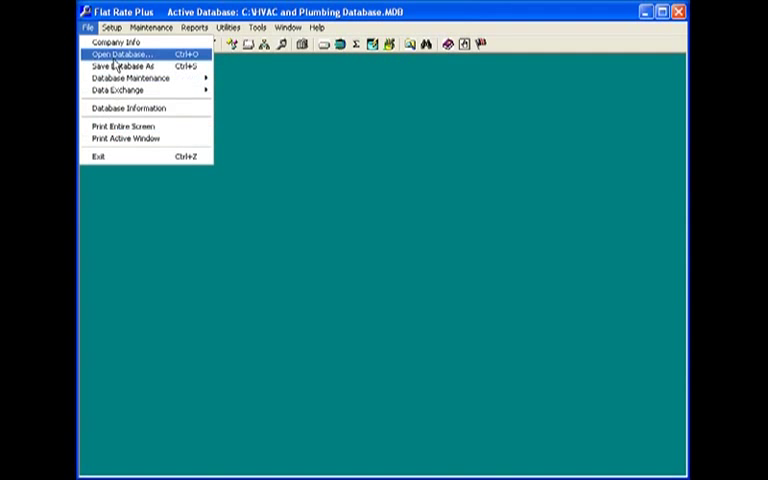
click(194, 28)
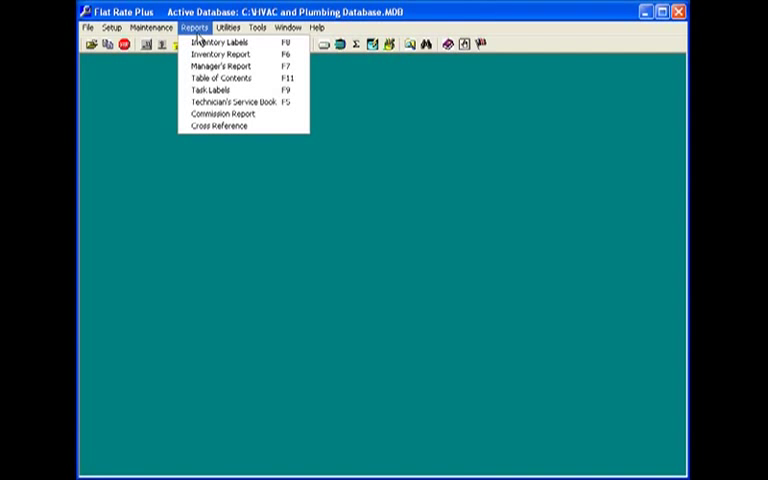
click(230, 28)
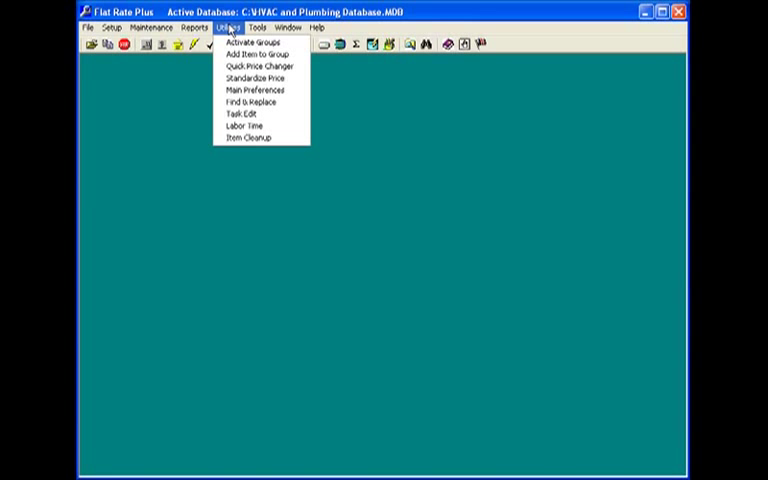
mouse_move(262, 64)
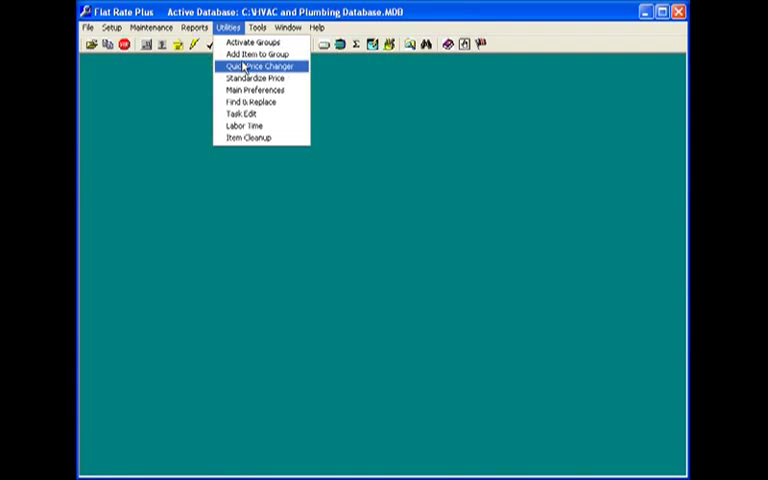
click(252, 64)
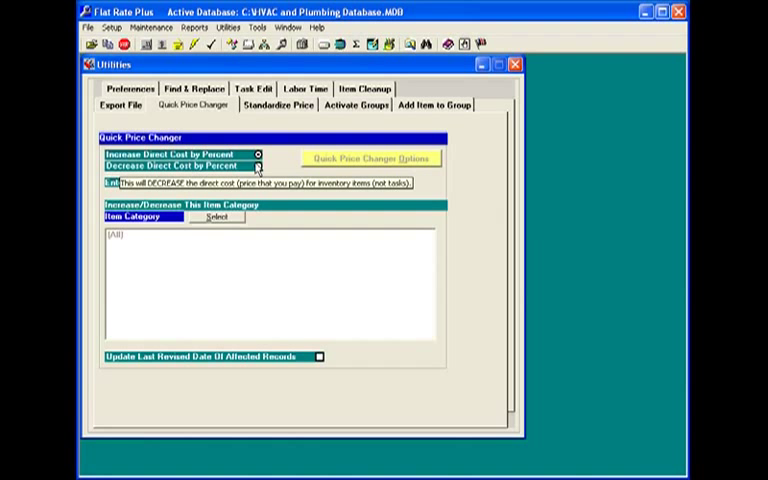
click(256, 28)
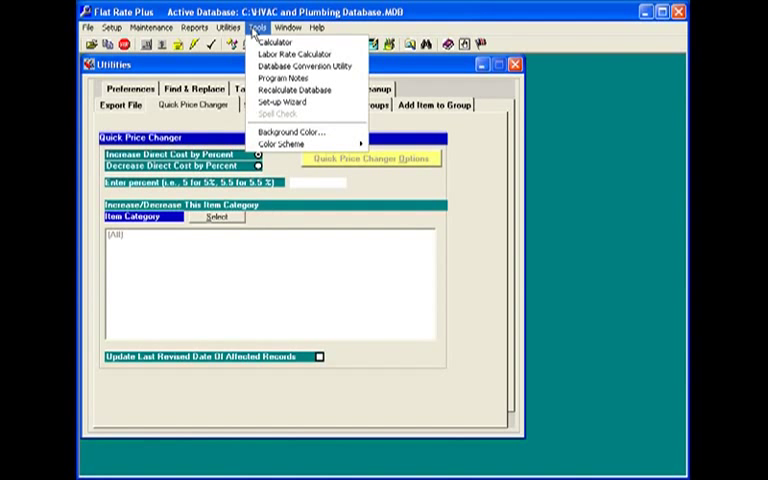
mouse_move(284, 40)
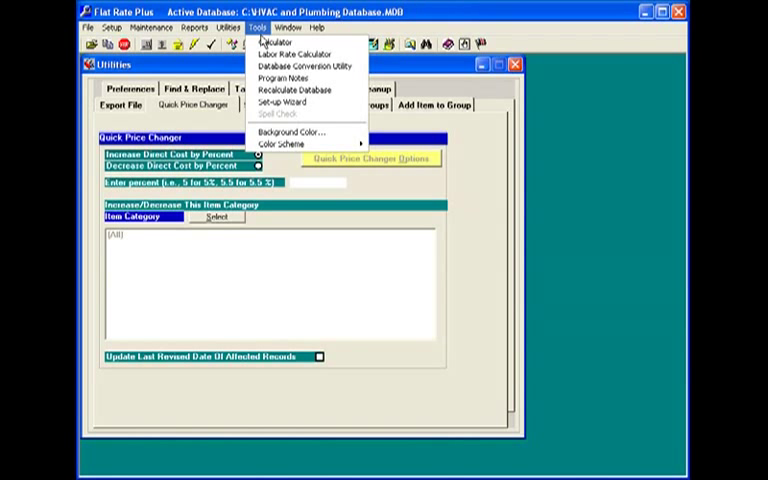
click(320, 28)
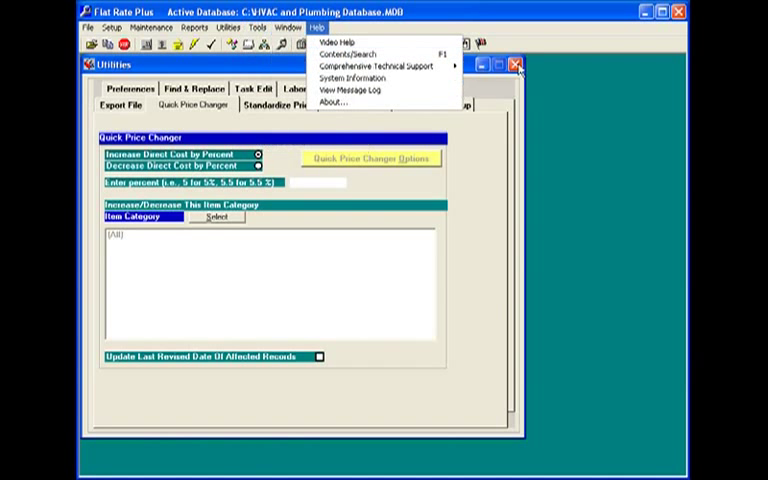
click(516, 64)
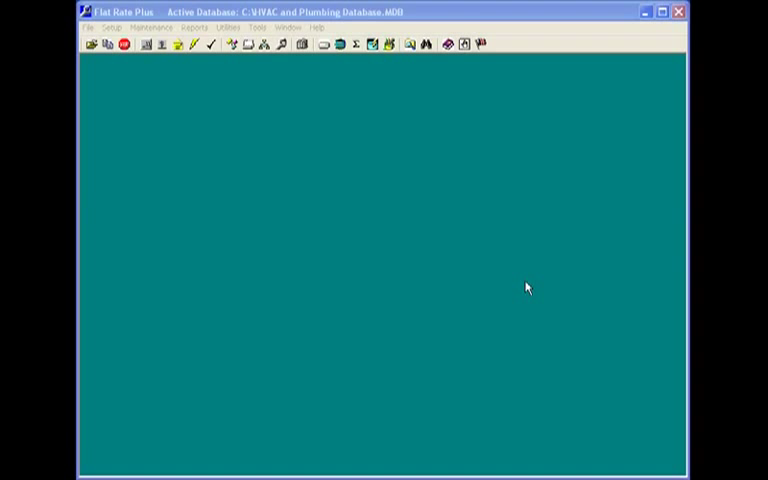
mouse_move(400, 280)
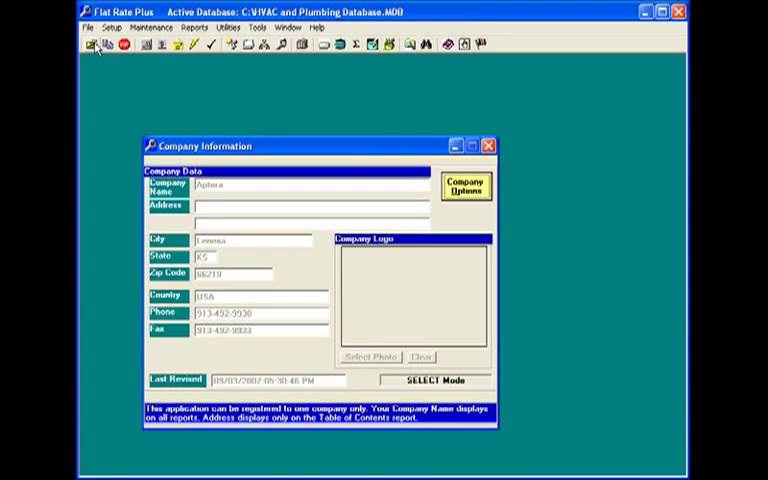
Edit the company data and enter the street address '8877 Bournade Avenue'
click(464, 186)
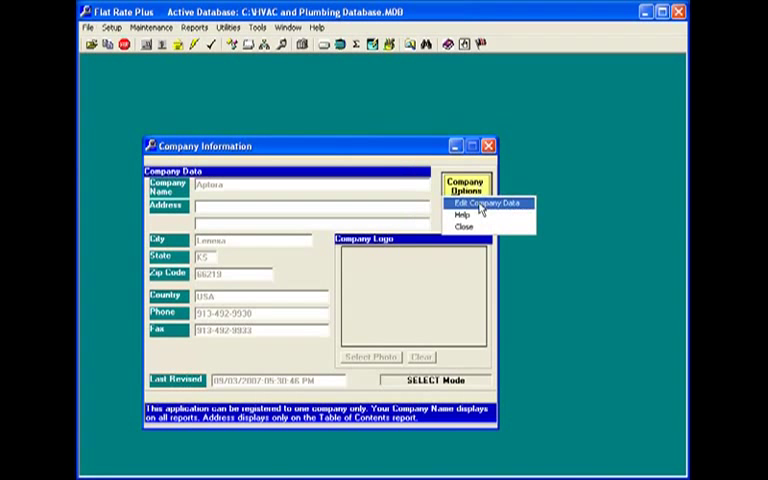
click(480, 204)
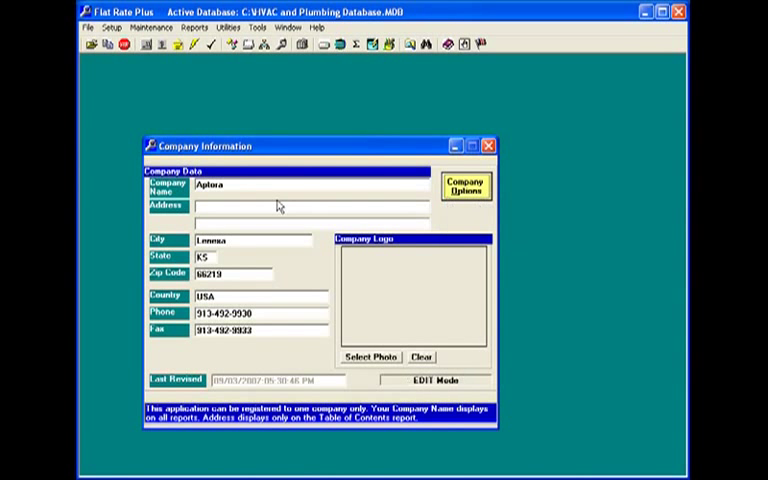
text(R)
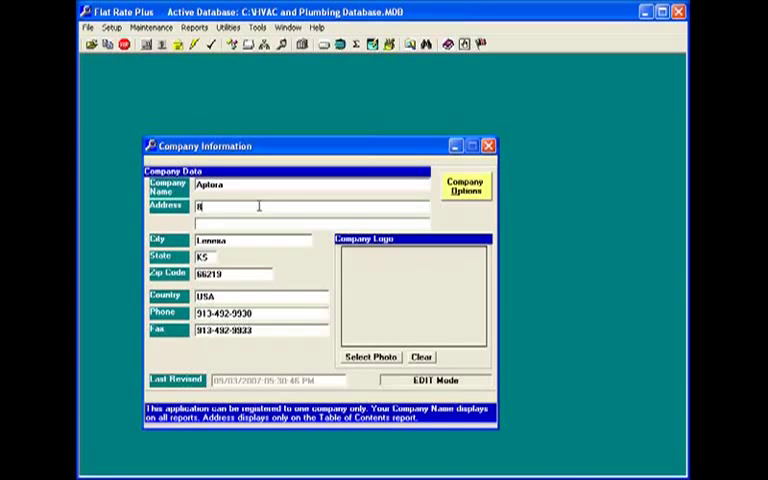
text(8877 Bourn)
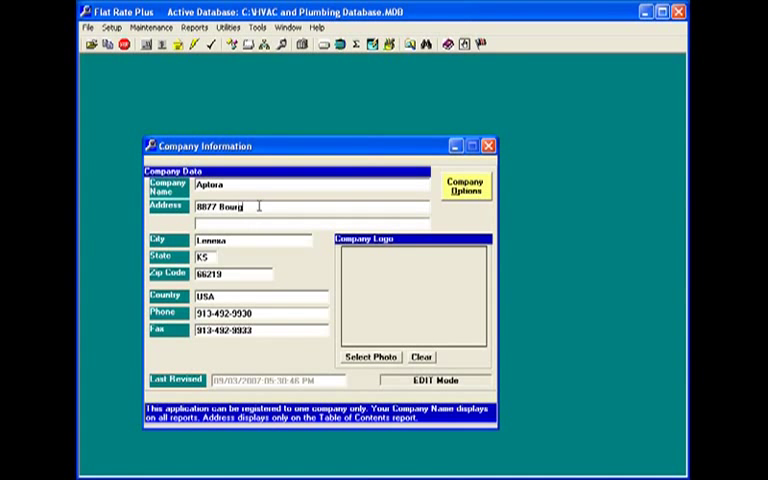
text(ade Aven)
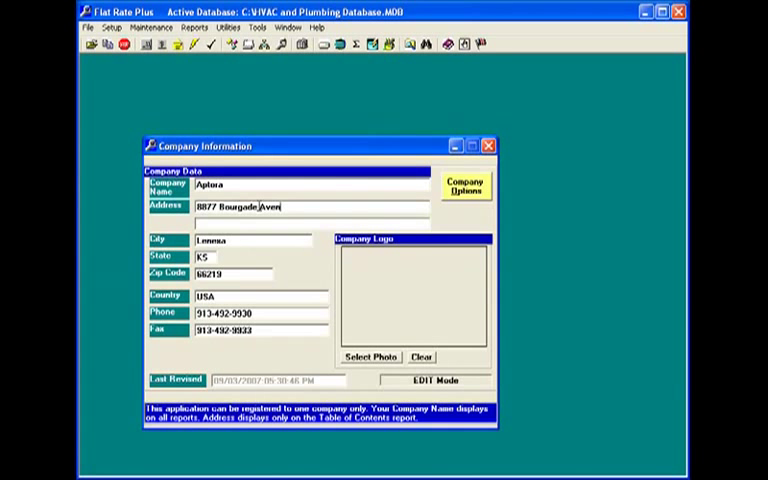
text(ue)
click(232, 274)
text(-1672)
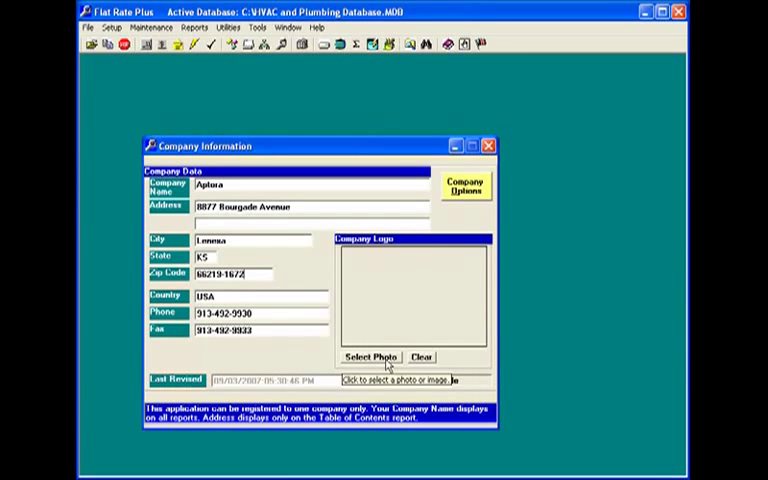
Add the van logo photo, update the company data and close the company information window
click(372, 356)
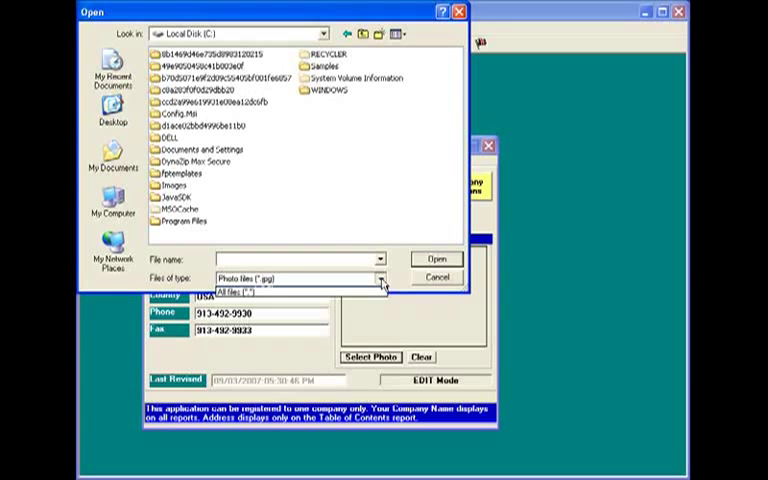
click(254, 292)
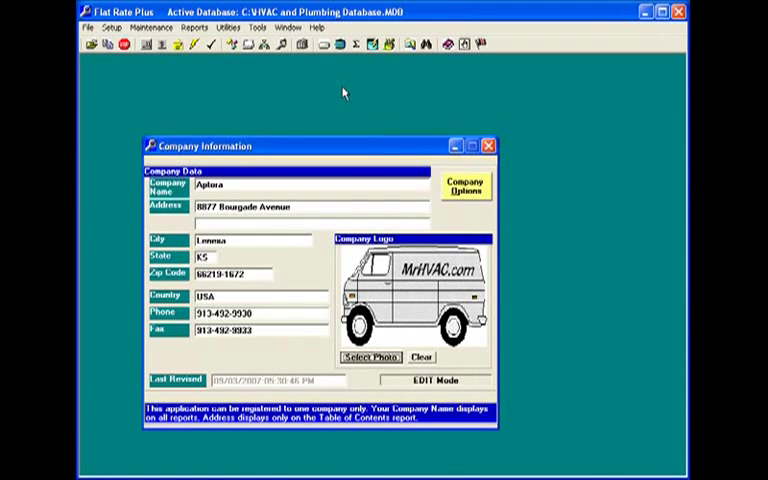
mouse_move(444, 192)
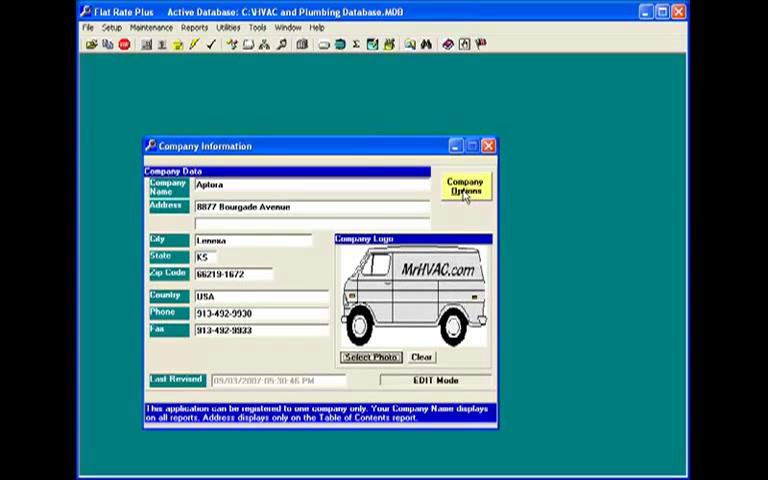
click(464, 184)
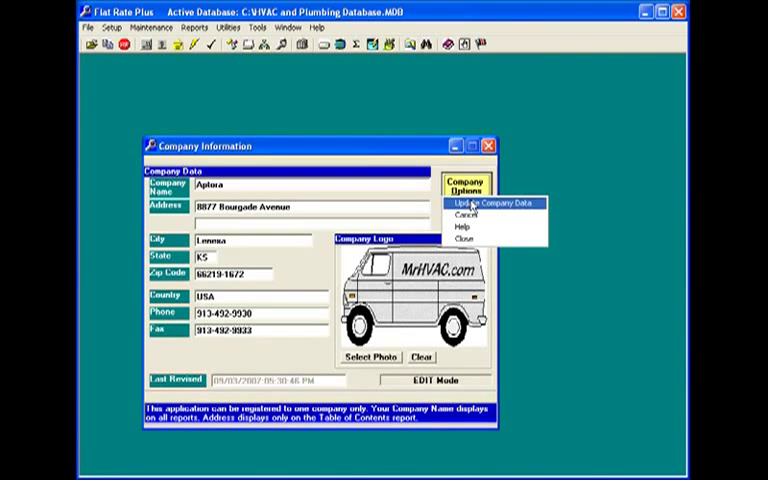
click(488, 202)
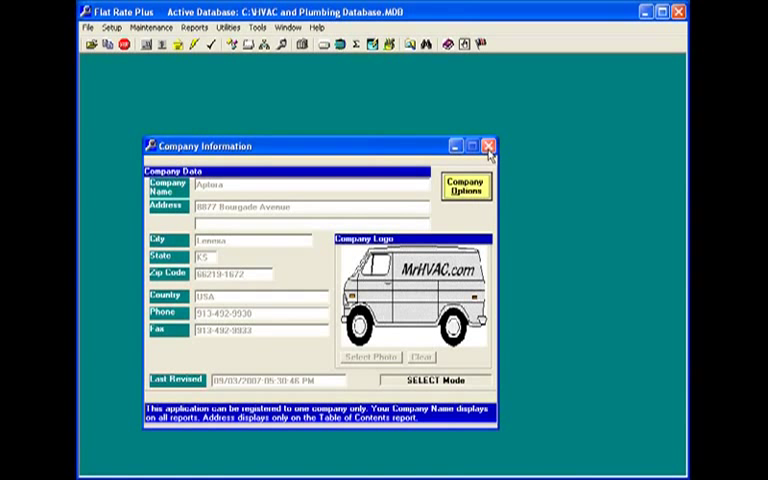
click(488, 146)
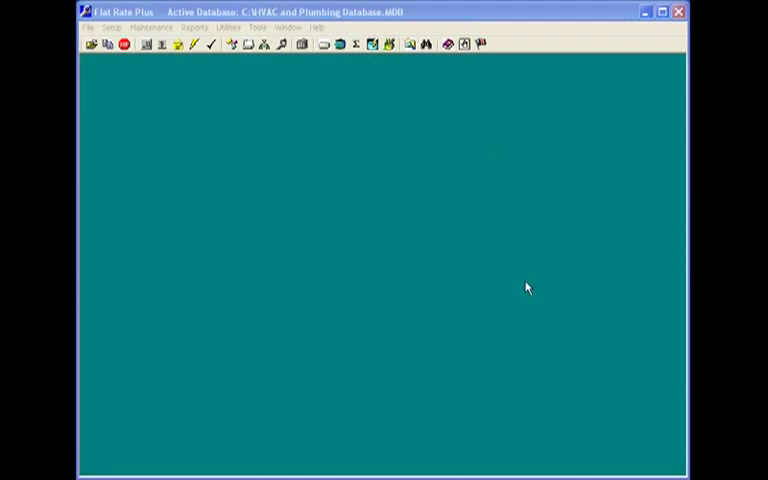
mouse_move(424, 218)
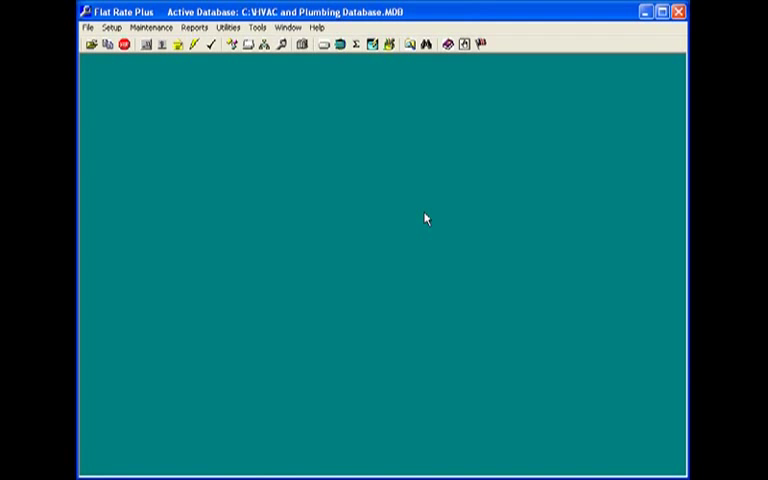
mouse_move(196, 88)
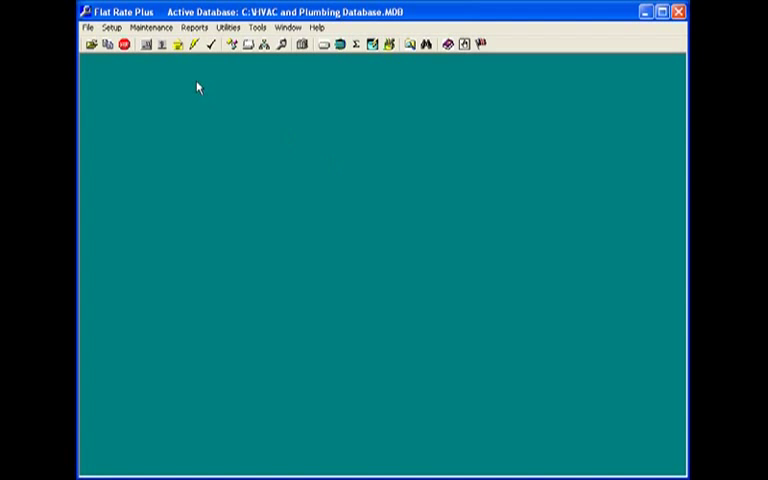
Open Department & Labor Rates, glance at Item Charges, and select the SERV department with its options listed
click(112, 28)
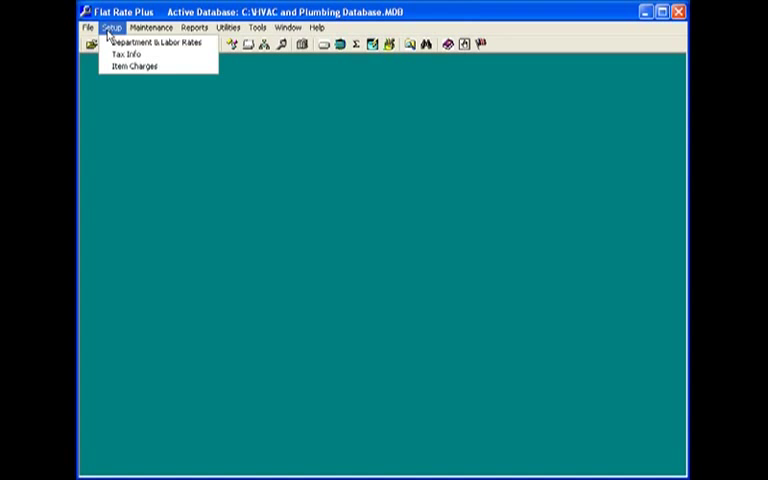
mouse_move(156, 42)
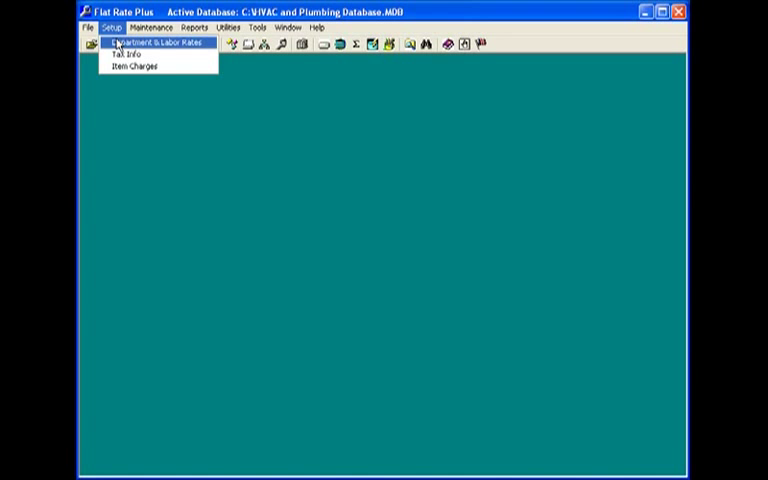
click(158, 44)
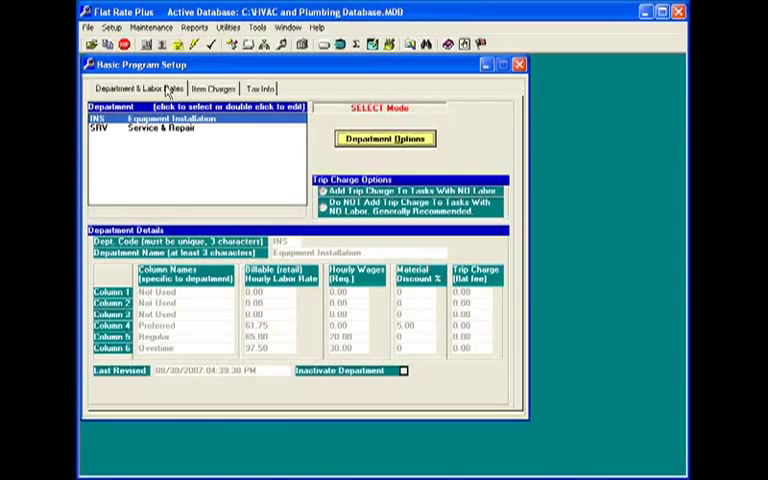
click(212, 88)
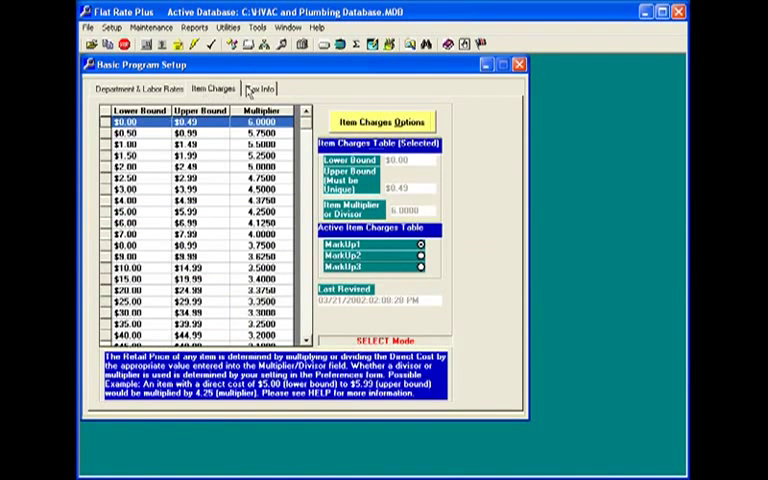
click(136, 88)
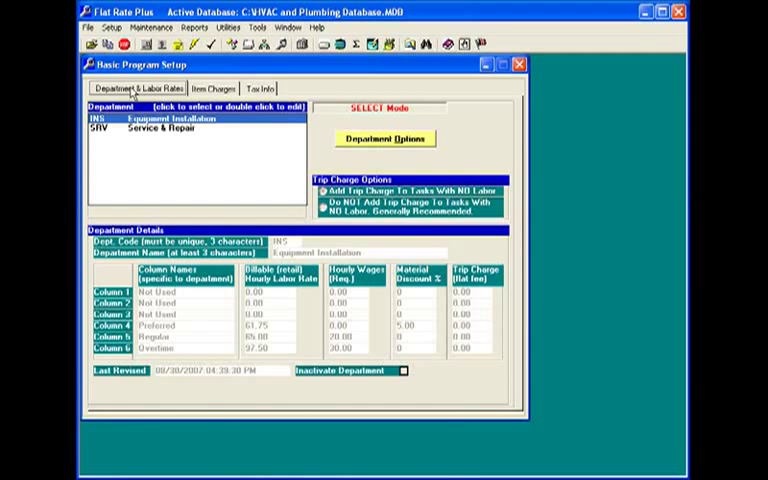
mouse_move(160, 136)
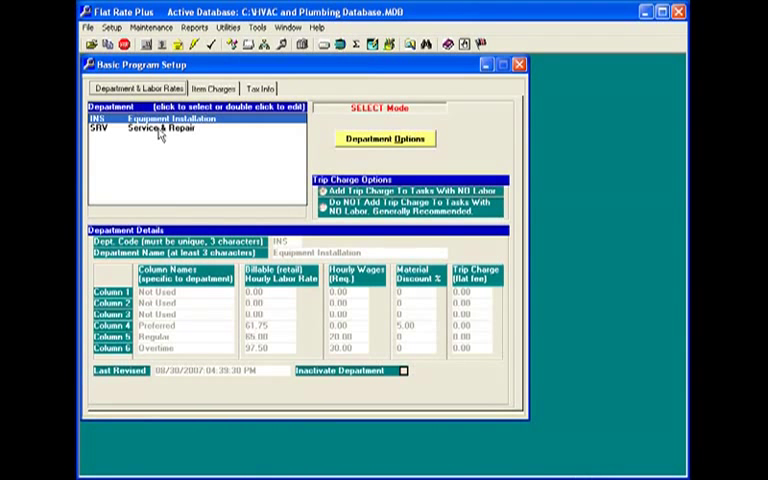
click(150, 128)
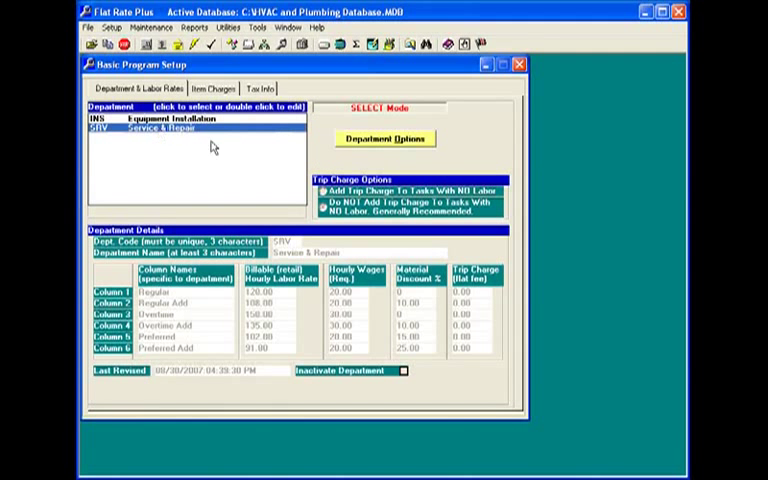
click(384, 138)
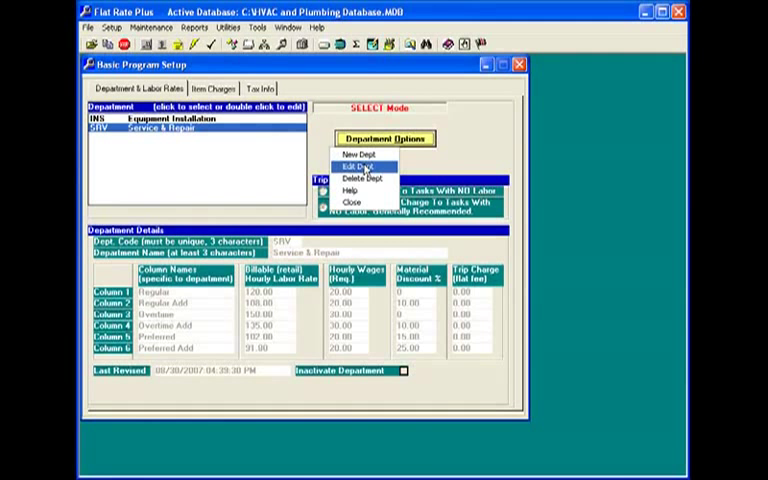
Start editing the Service & Repair department and select its billable hourly labor rate field
click(358, 166)
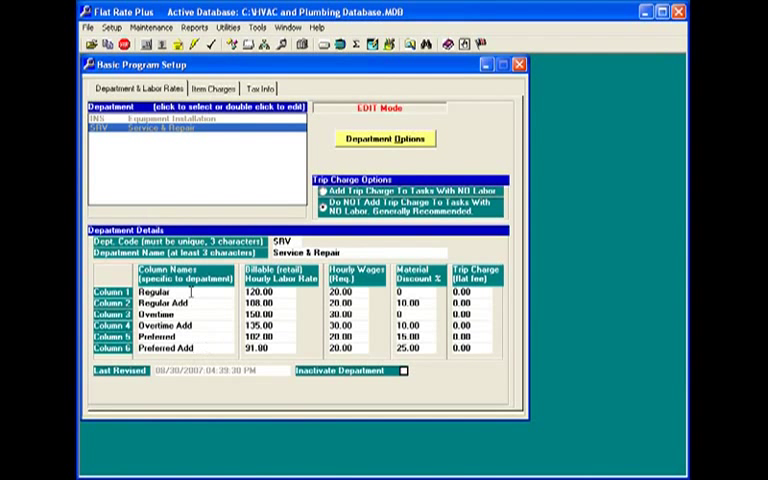
double_click(164, 290)
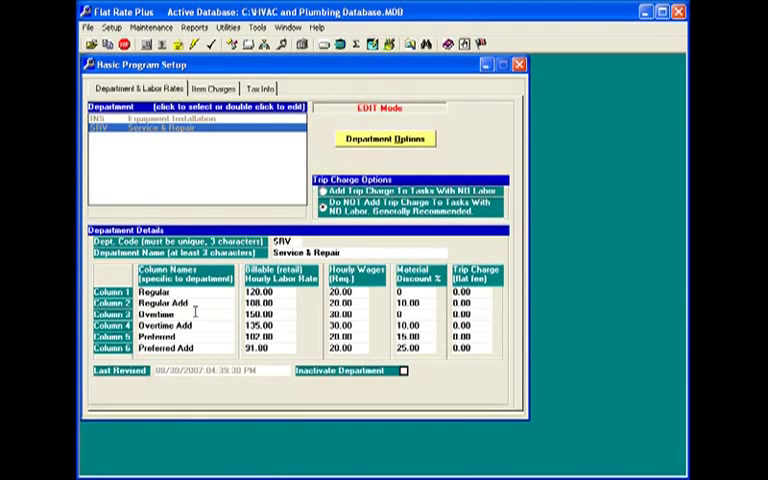
mouse_move(220, 316)
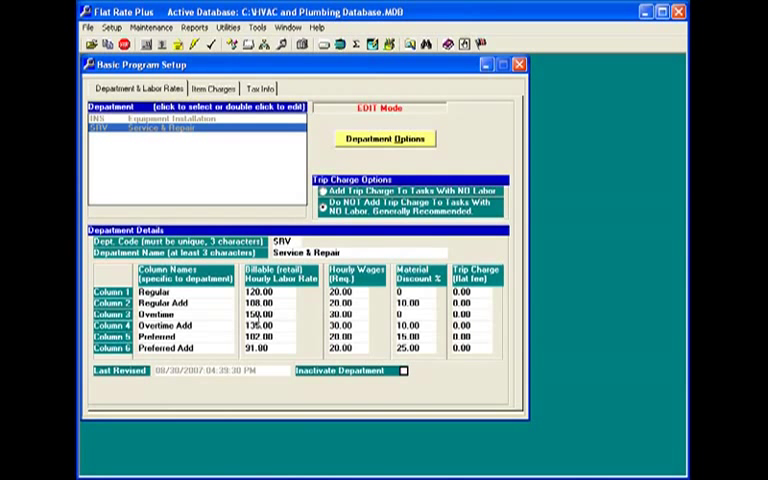
mouse_move(388, 280)
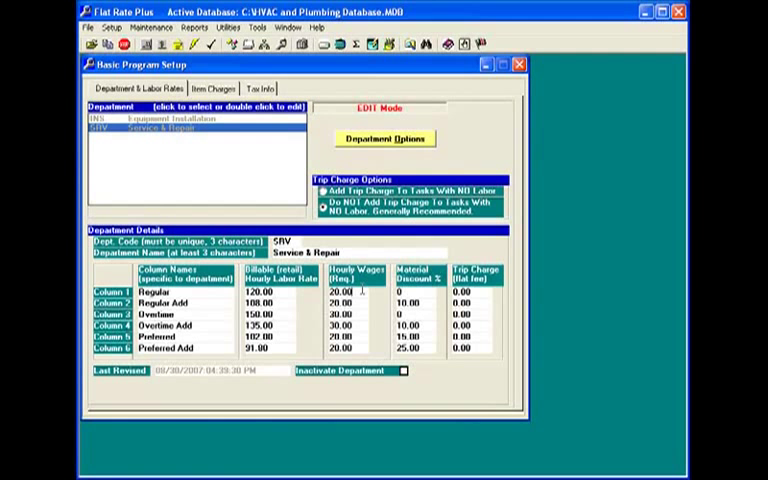
mouse_move(432, 302)
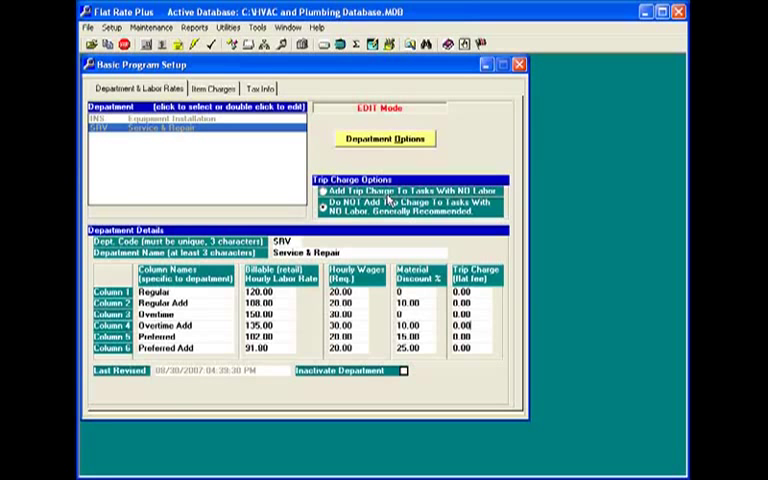
Update the Service & Repair department, then start editing the Equipment Installation (INS) department
click(384, 138)
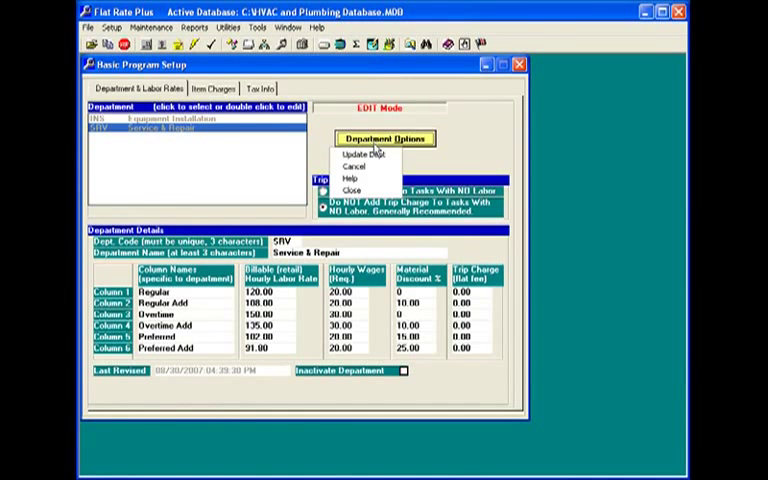
click(356, 166)
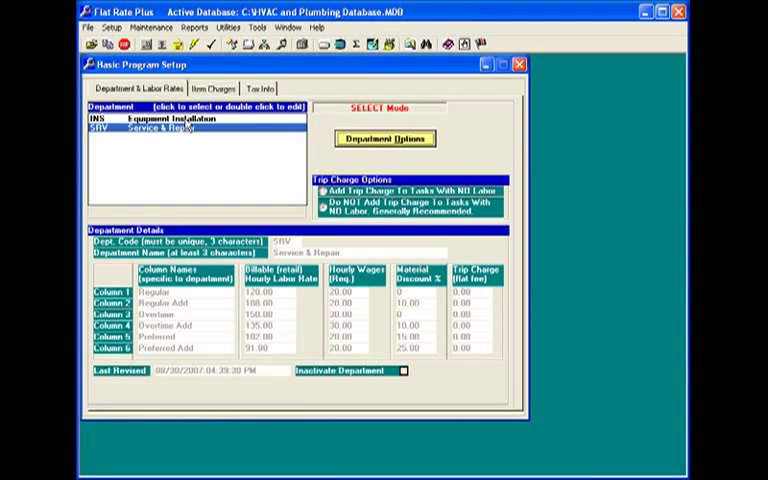
click(160, 124)
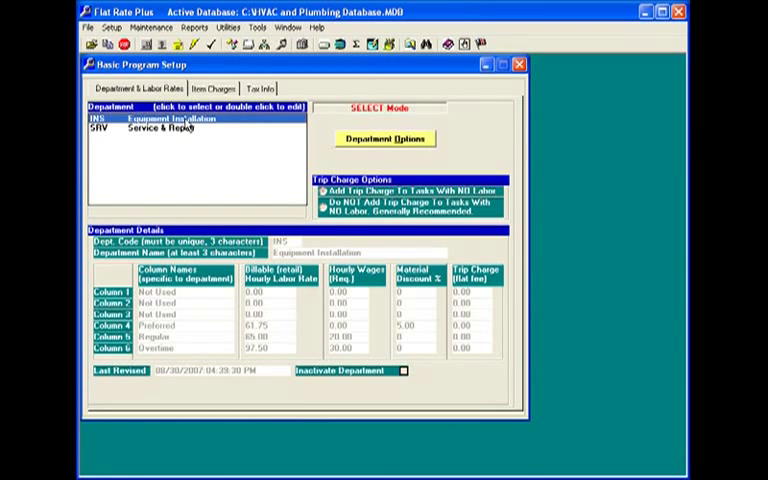
double_click(164, 122)
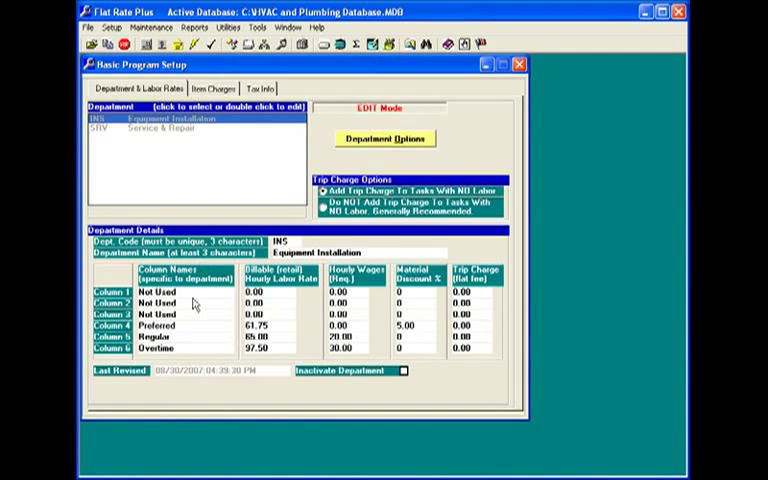
mouse_move(192, 292)
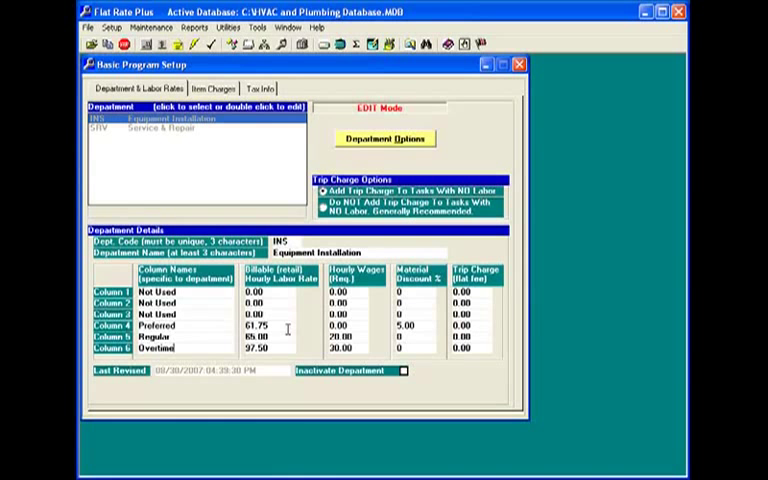
mouse_move(304, 324)
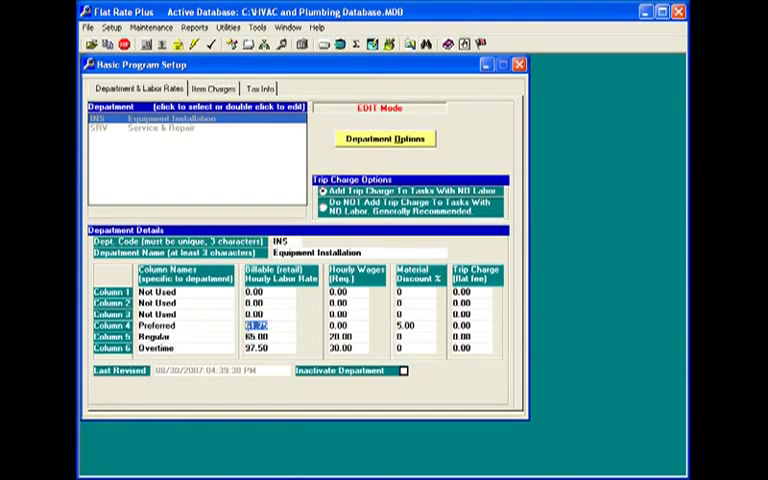
Revise and update the Equipment Installation department's labor rates, then show the item charges table
click(258, 326)
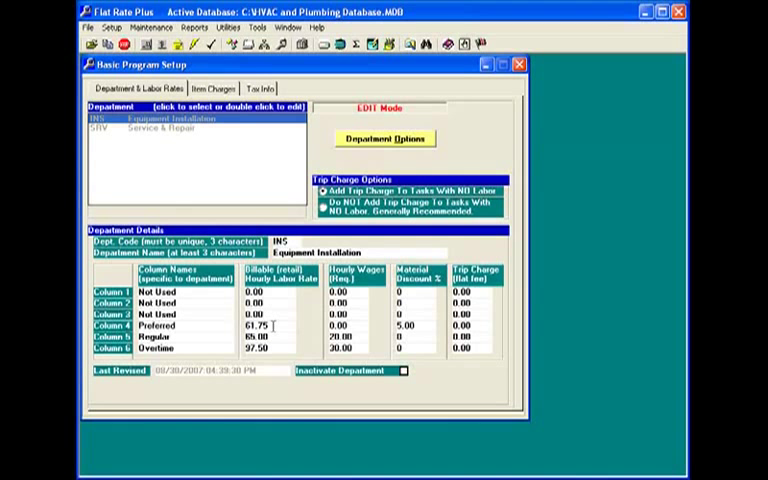
mouse_move(212, 28)
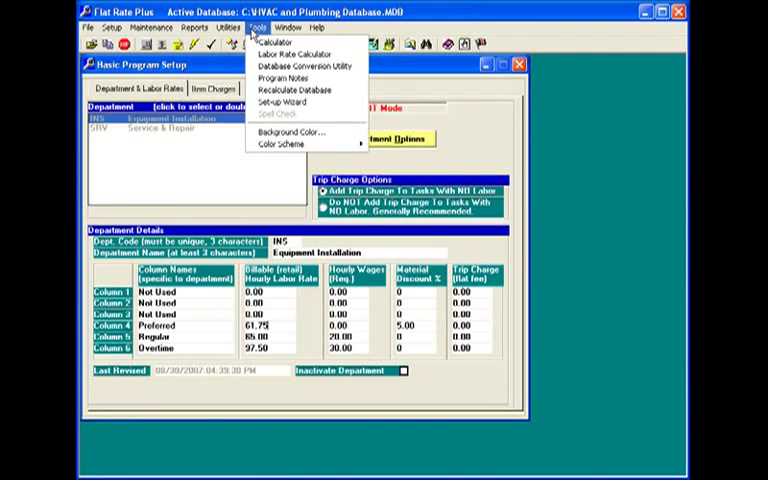
mouse_move(280, 42)
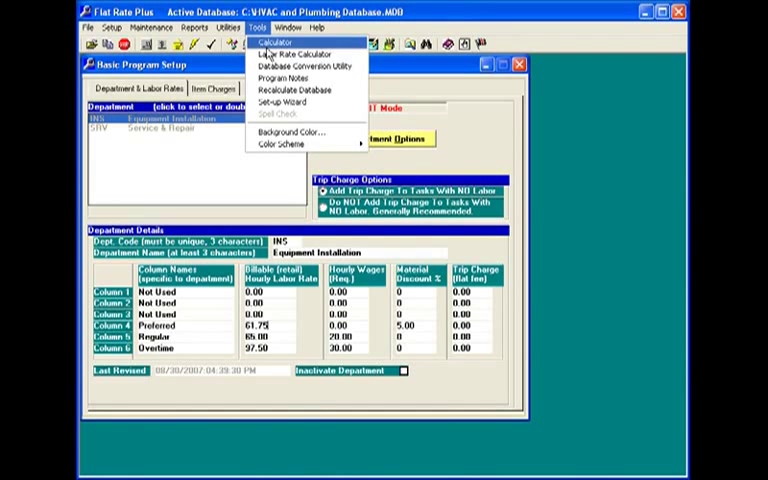
mouse_move(290, 54)
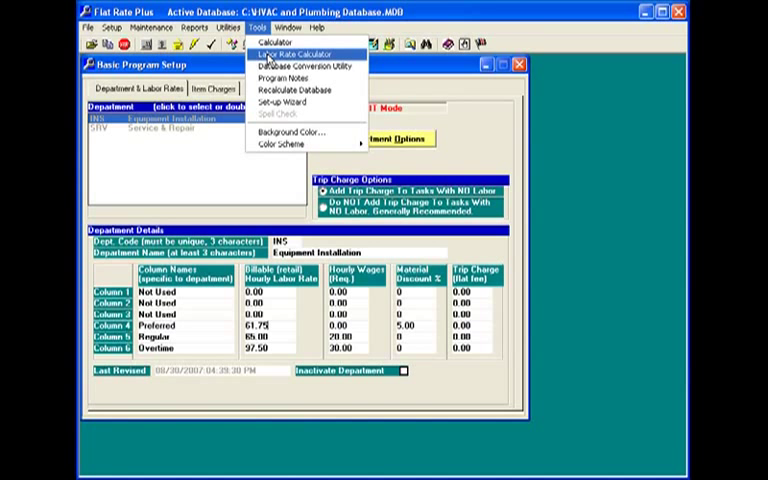
mouse_move(300, 64)
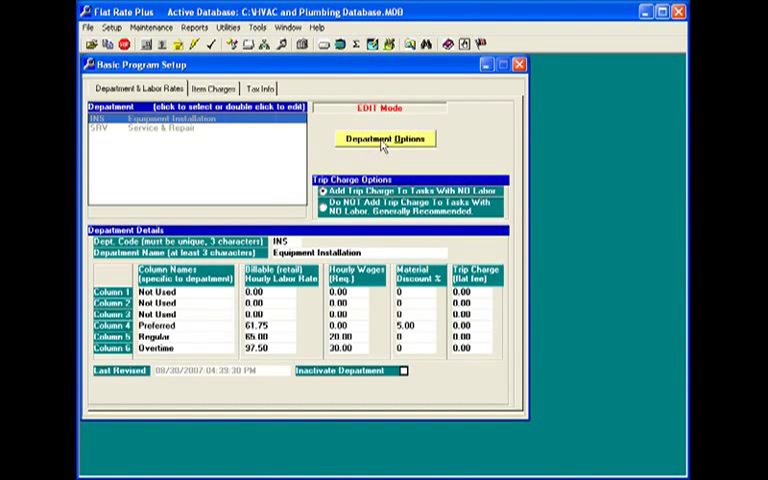
click(384, 138)
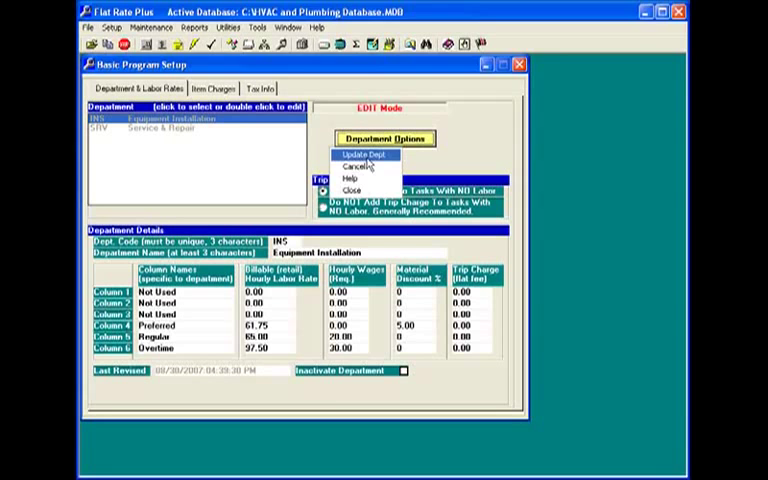
click(360, 166)
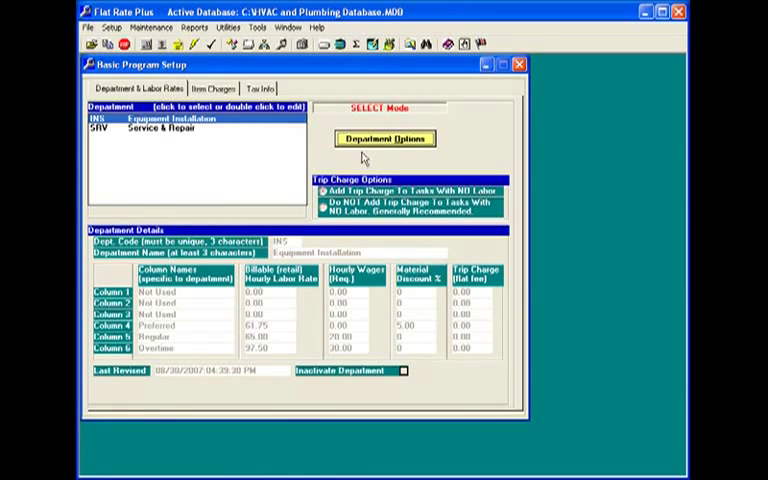
click(212, 88)
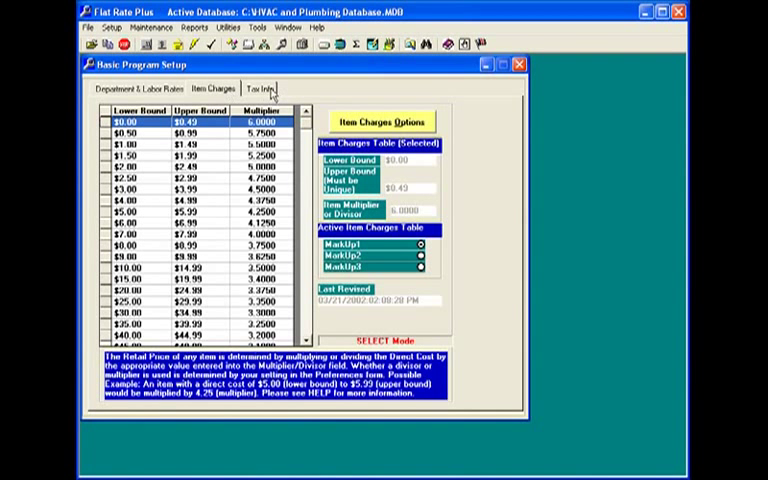
Switch to the Tax Info settings in Basic Program Setup
click(260, 88)
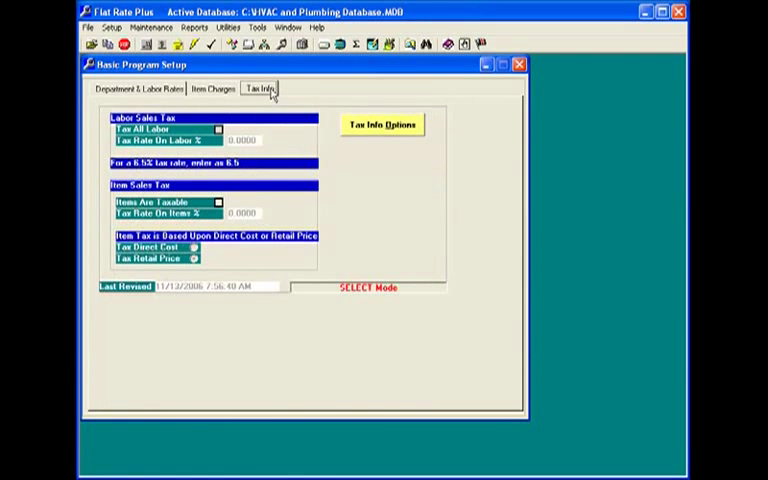
Edit the tax information and enter labor and item sales tax rates of 6.789%
click(382, 124)
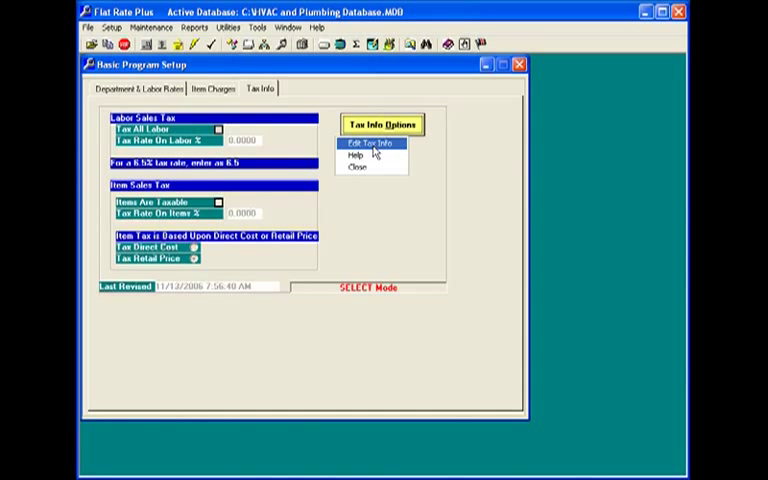
click(368, 144)
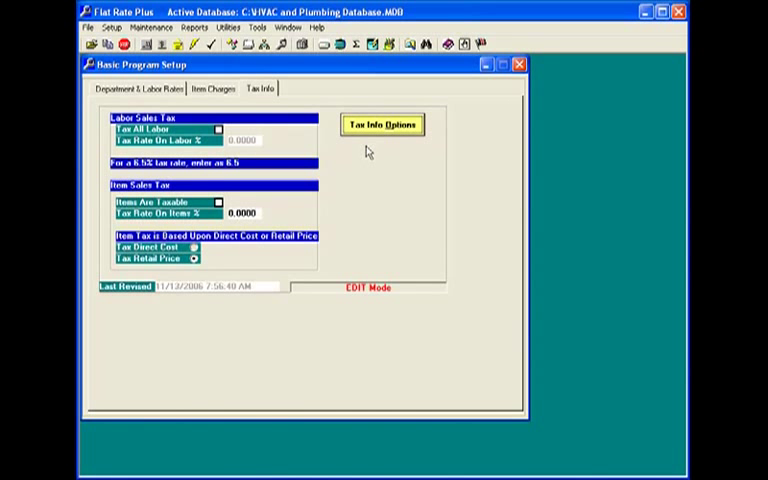
click(212, 128)
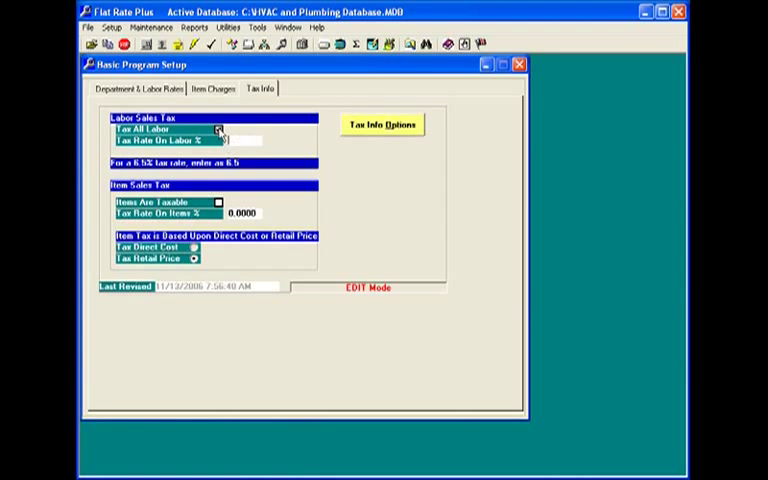
click(216, 130)
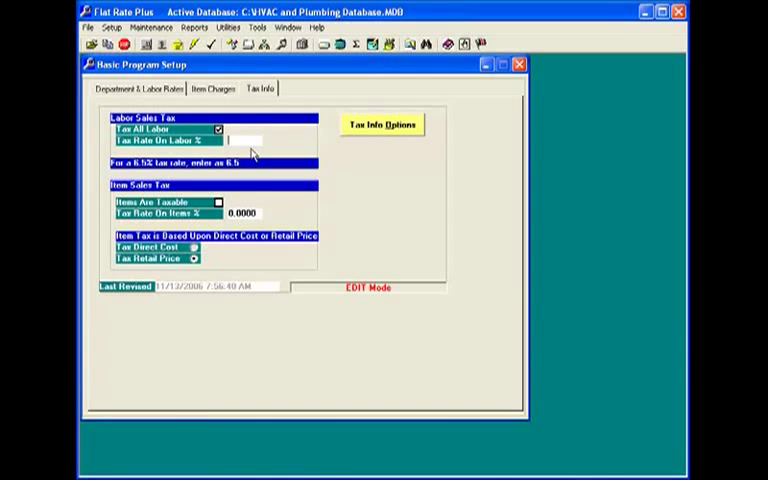
text(6.7)
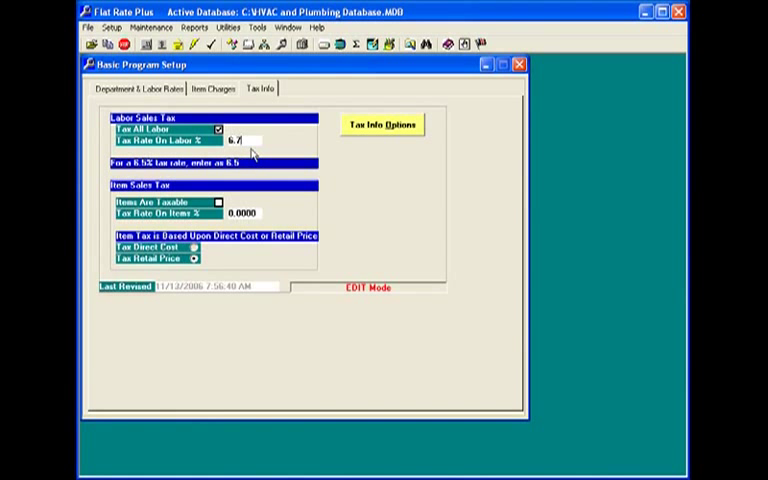
text(95)
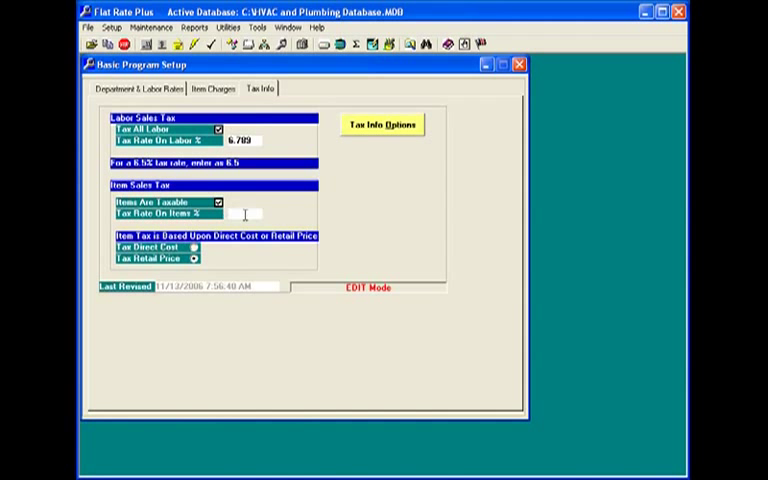
text(6)
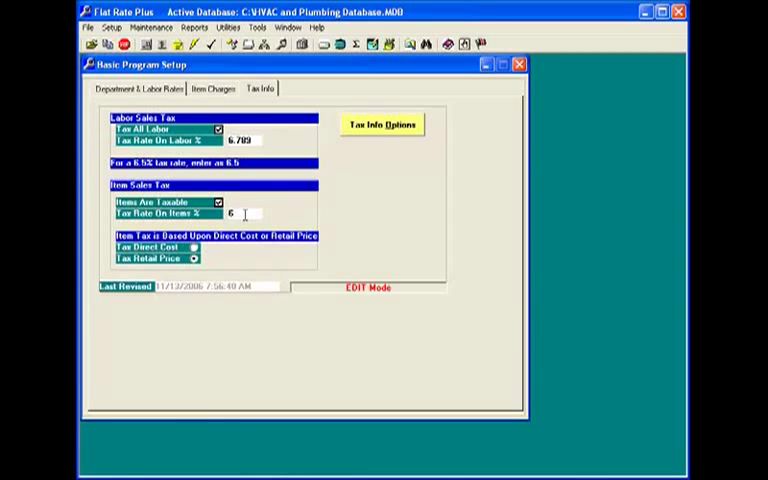
text(6.789)
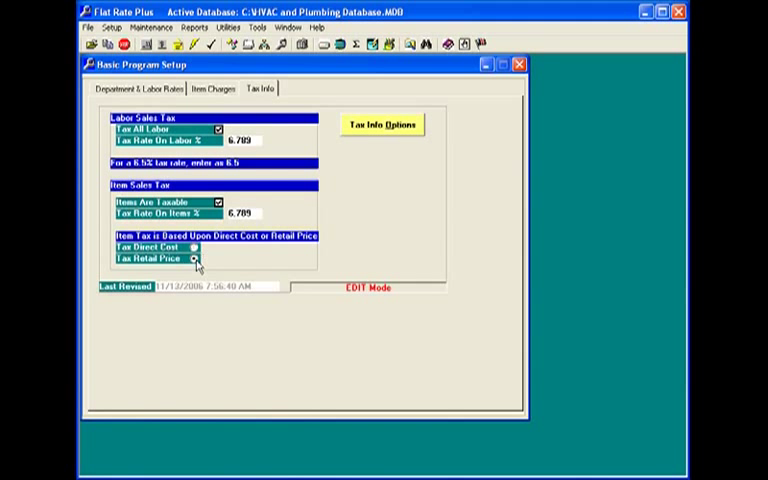
Update the tax information and leave the tax setup screen
click(380, 124)
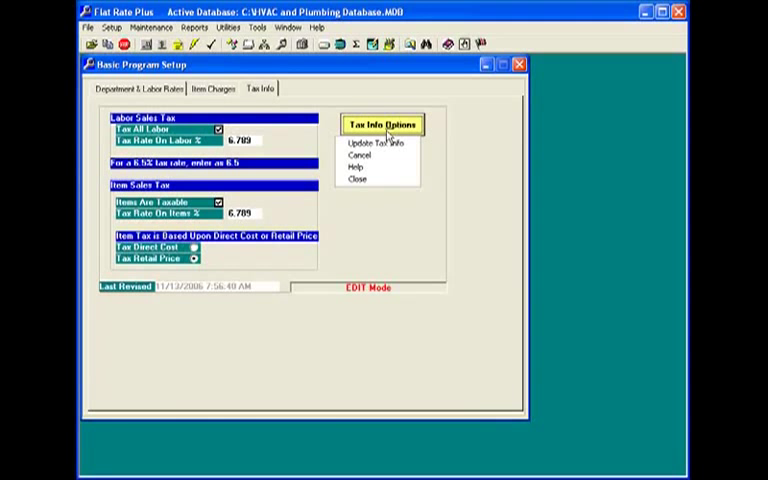
click(380, 142)
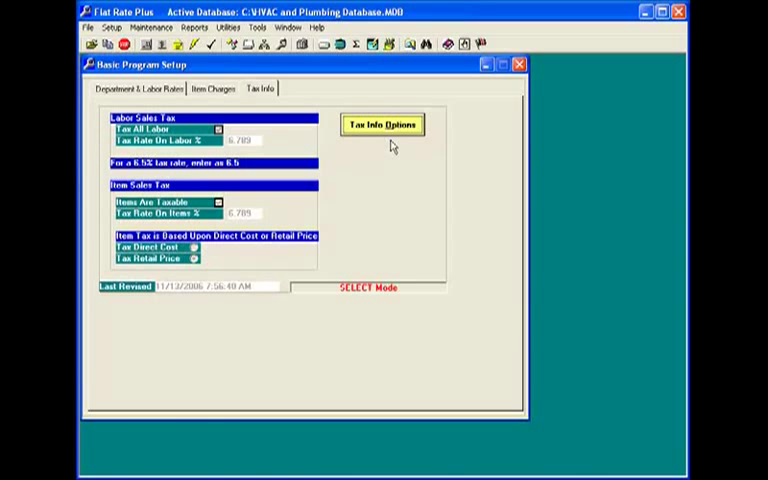
click(524, 64)
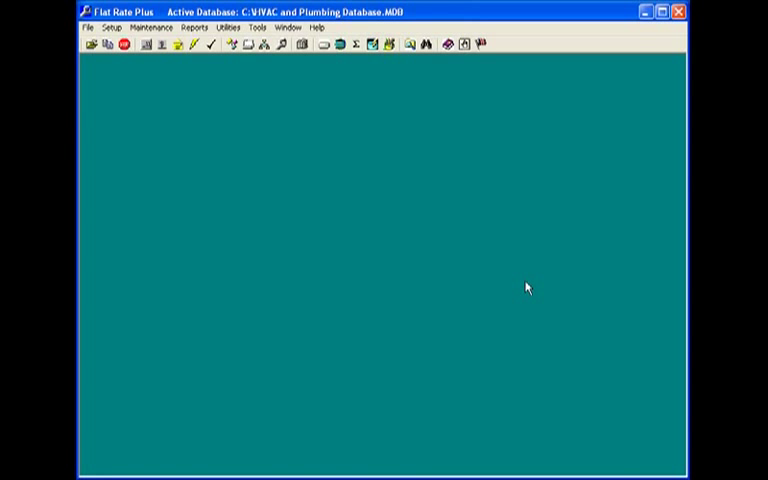
mouse_move(188, 12)
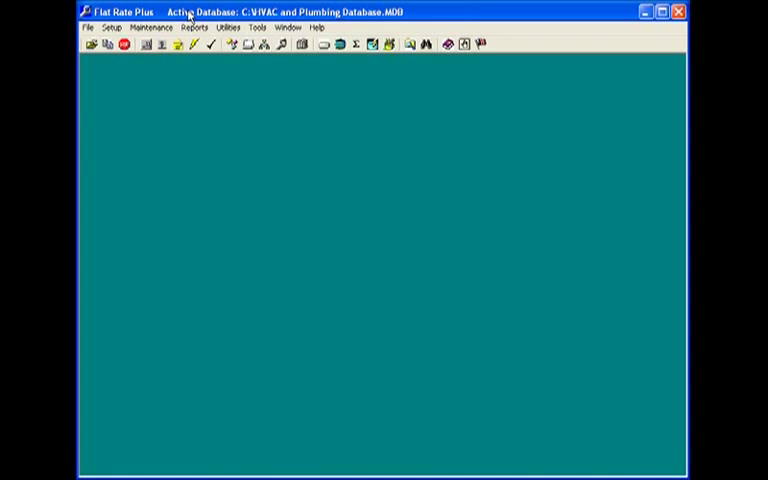
Open Maintenance > Task Categories to list the task categories
click(152, 28)
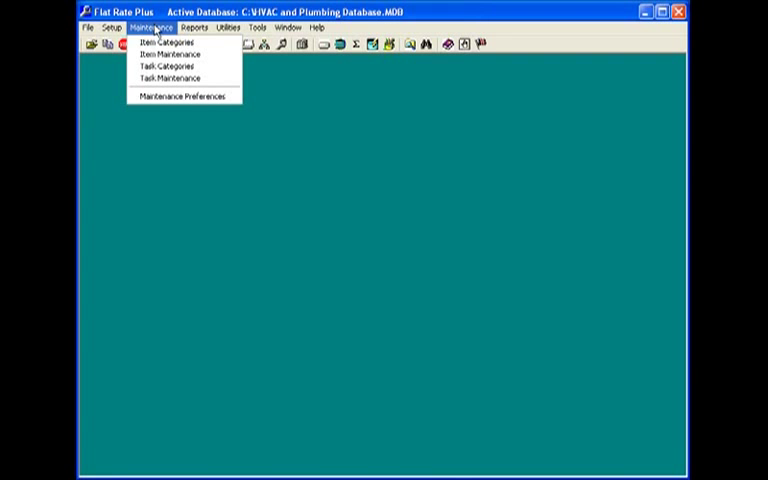
mouse_move(168, 66)
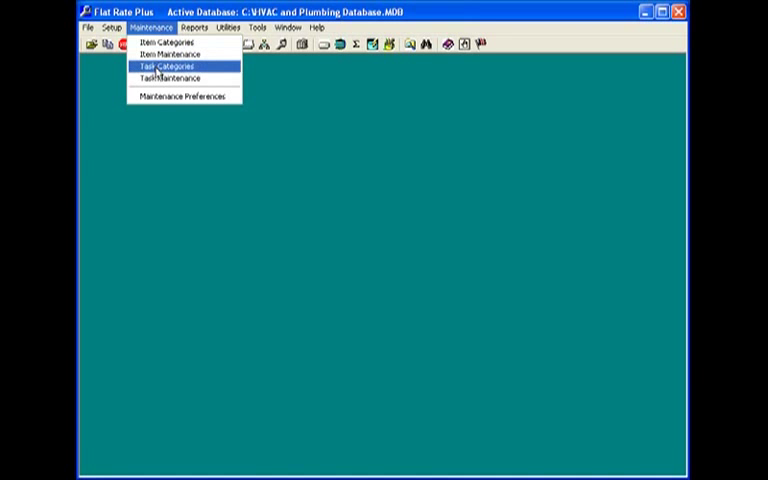
click(158, 66)
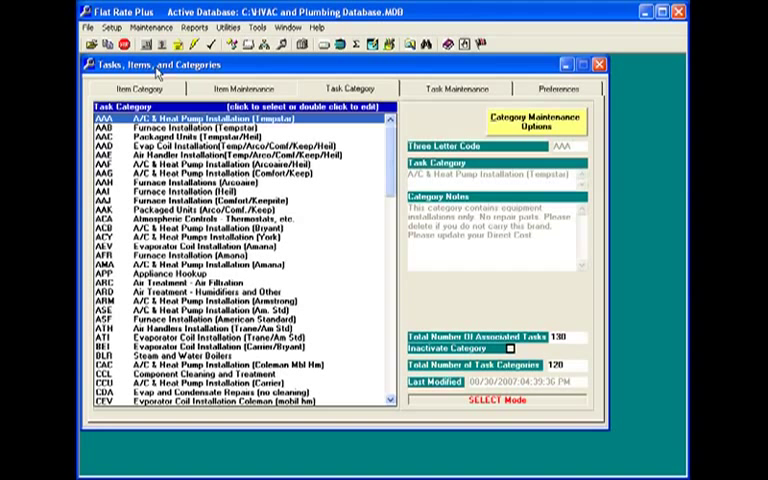
Sort categories by name and Ctrl-select the heat pump, air handler, boiler and evaporator coil installation categories
click(532, 124)
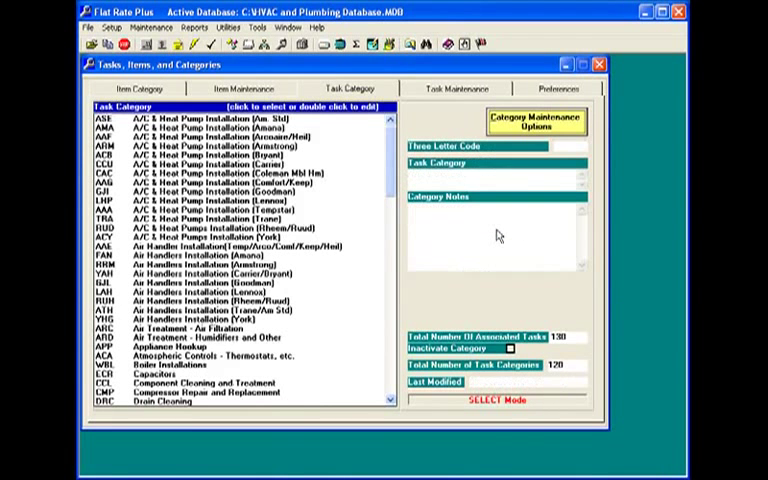
mouse_move(470, 212)
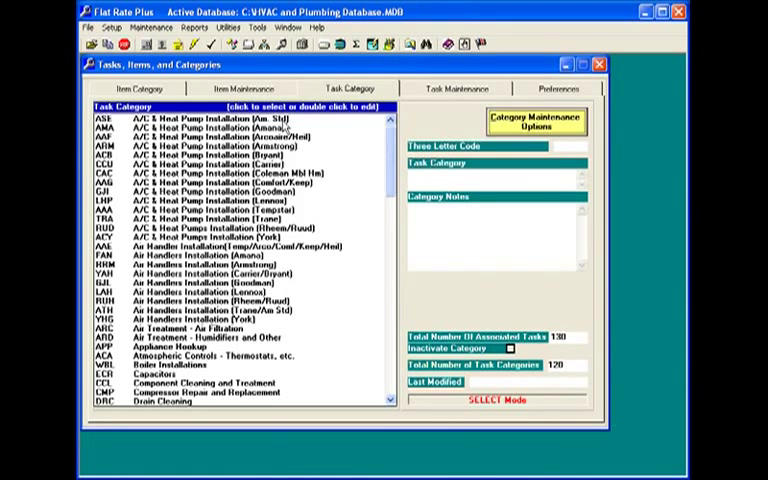
click(200, 128)
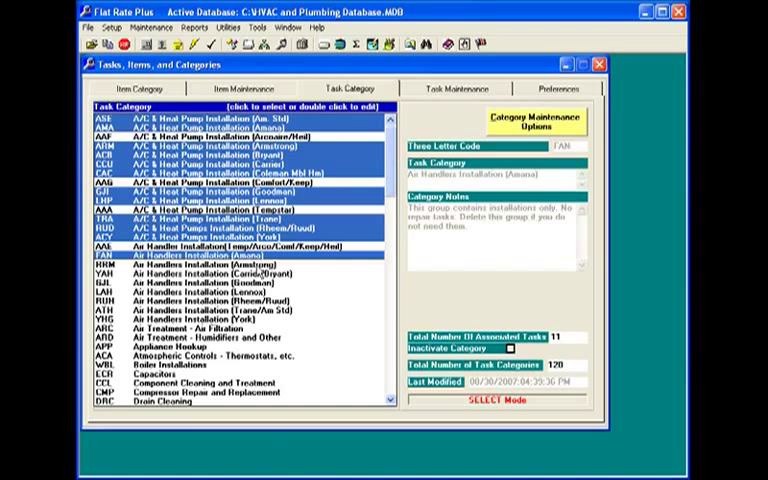
click(200, 274)
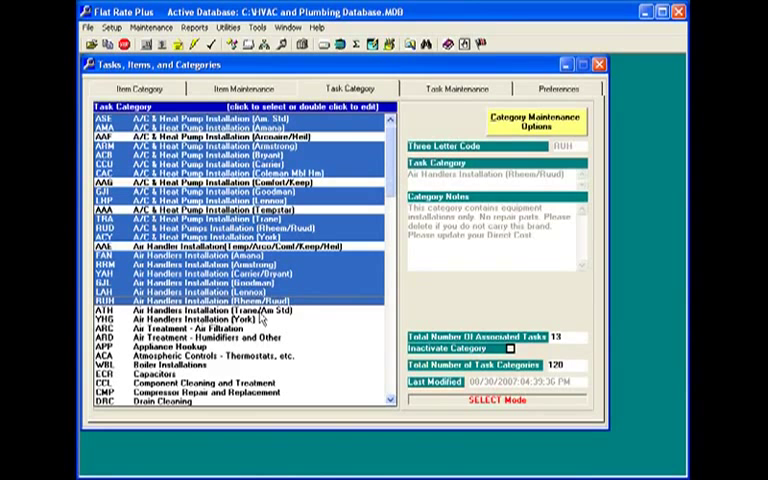
click(200, 312)
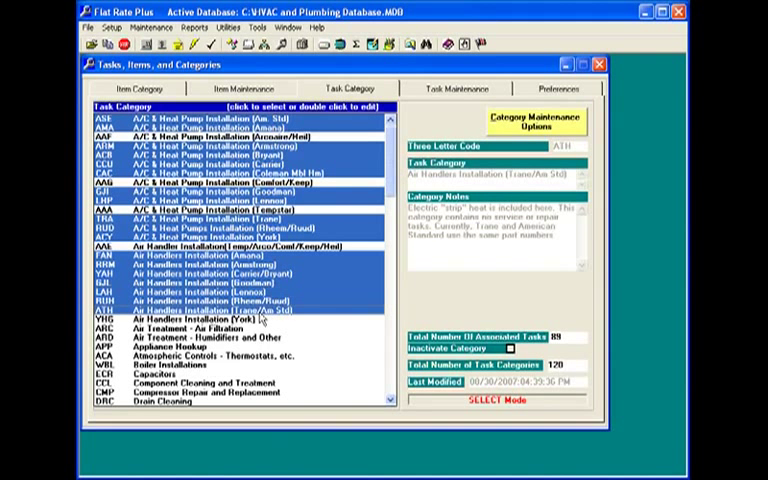
click(200, 320)
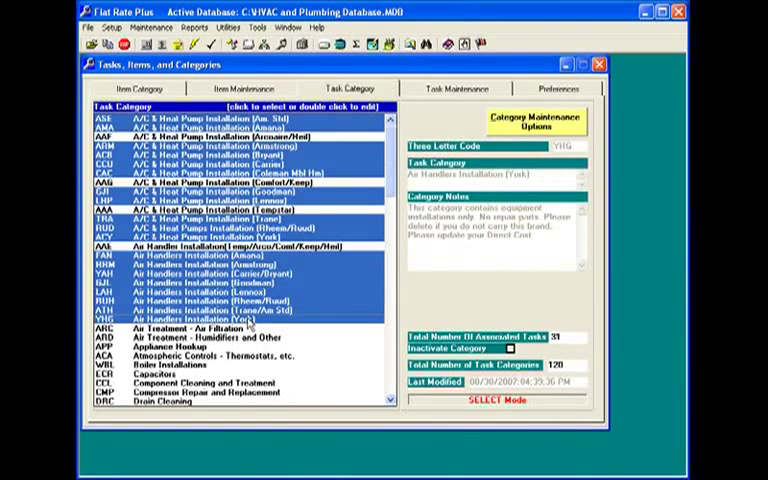
scroll(down, 3)
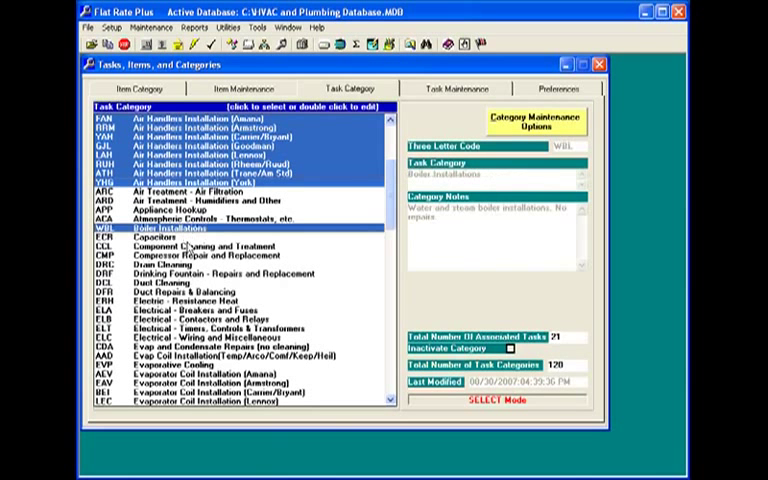
scroll(down, 3)
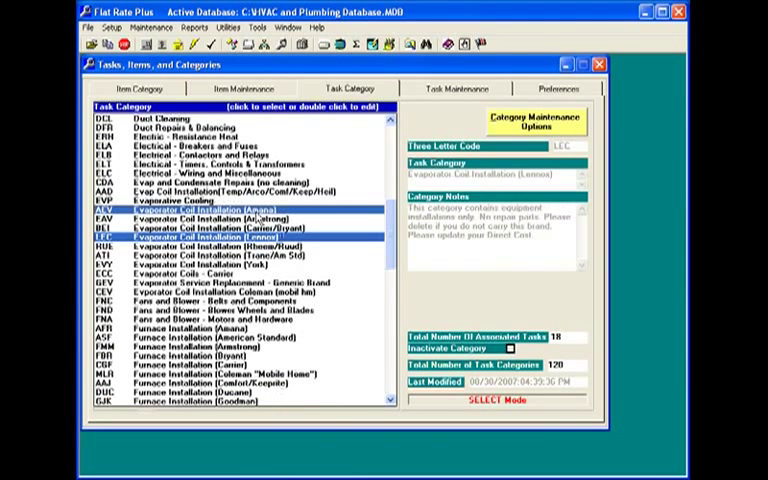
click(200, 204)
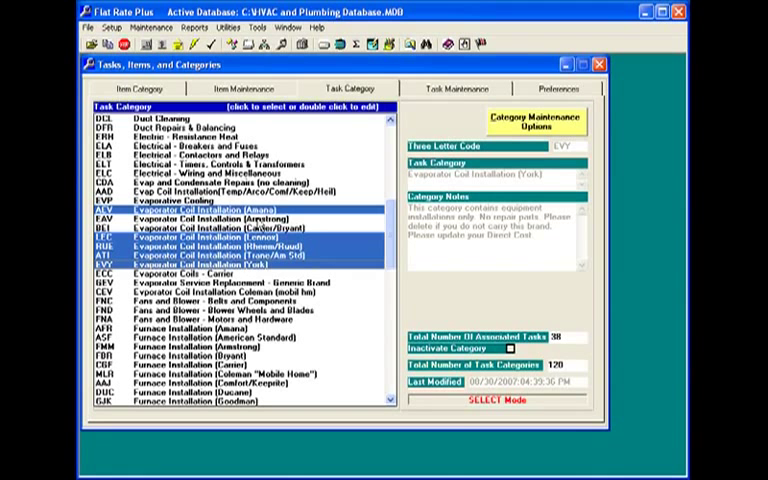
click(200, 220)
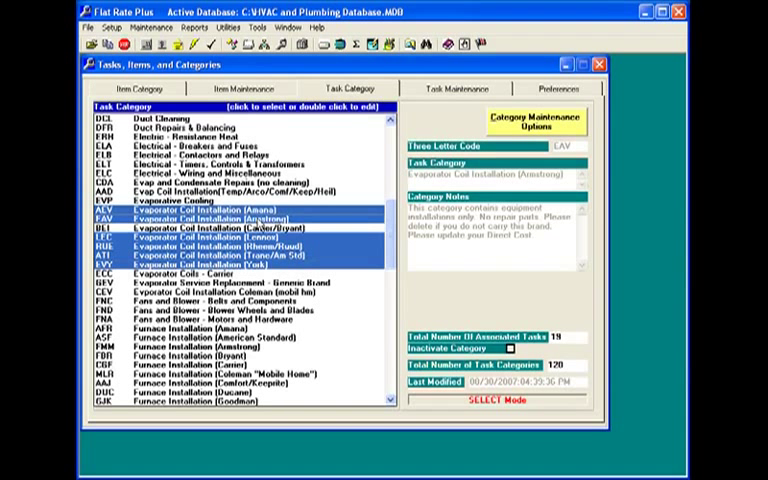
click(530, 124)
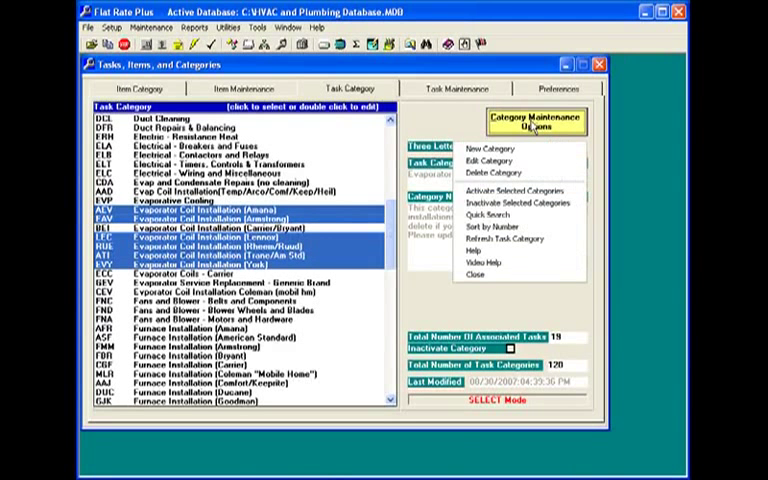
mouse_move(518, 204)
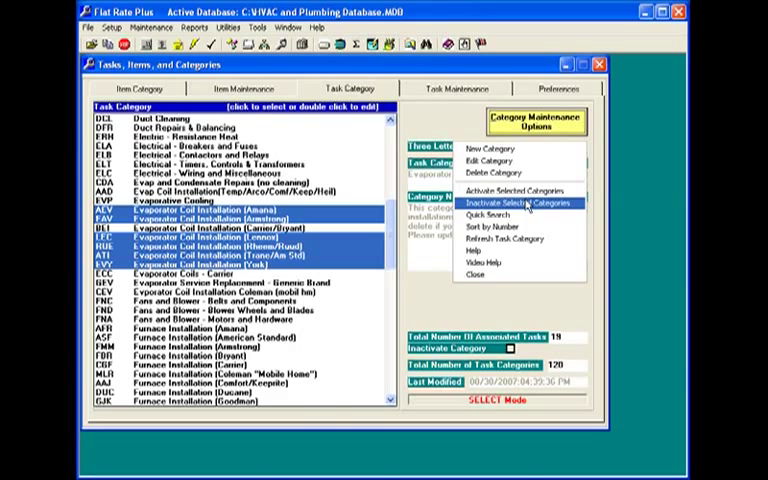
Inactivate the selected installation task categories, confirm, then show the item categories list
click(520, 204)
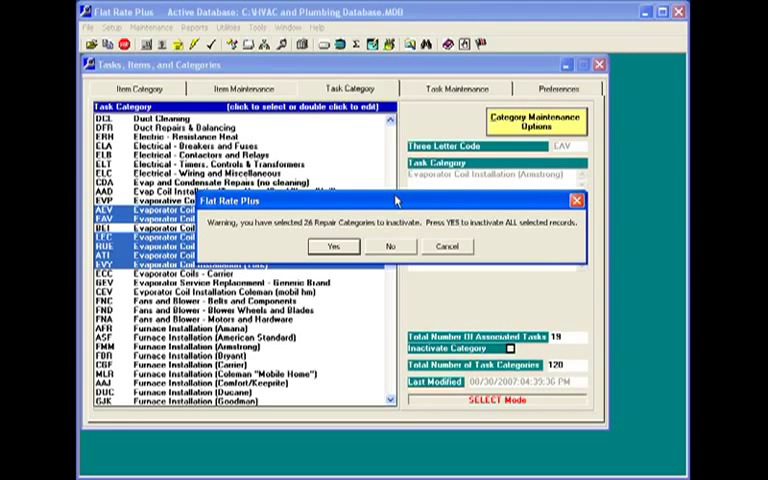
click(332, 246)
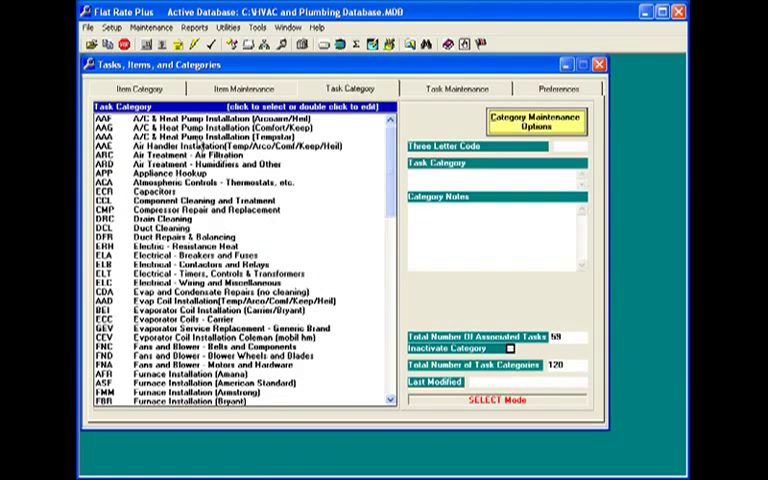
click(138, 88)
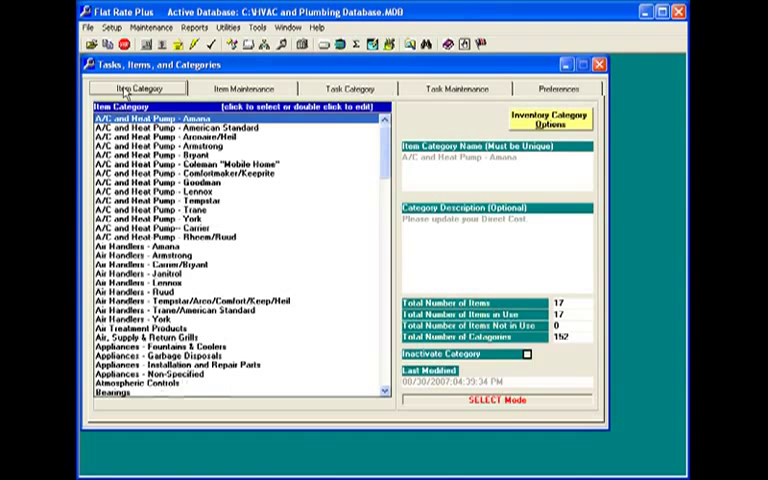
click(180, 128)
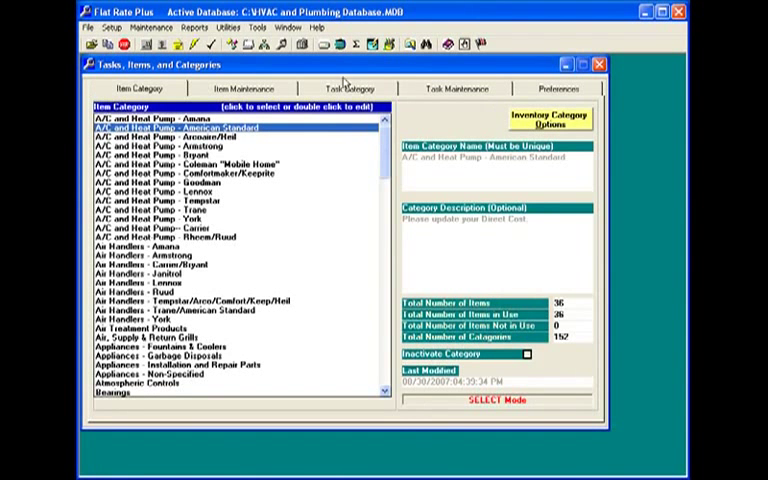
click(348, 88)
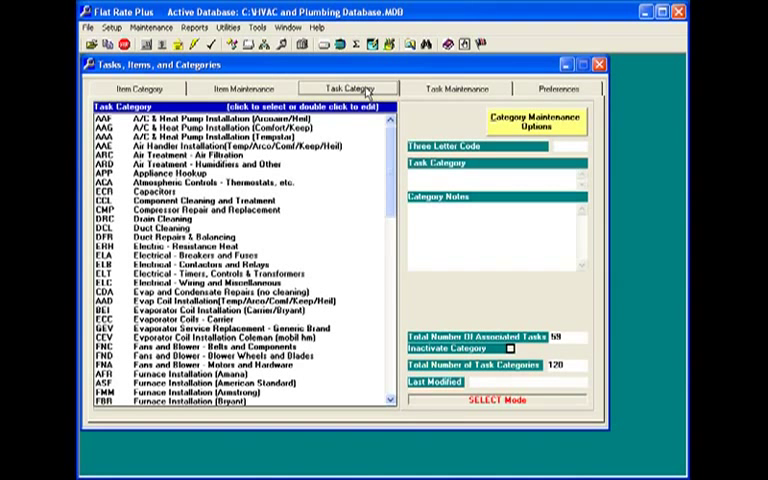
click(138, 88)
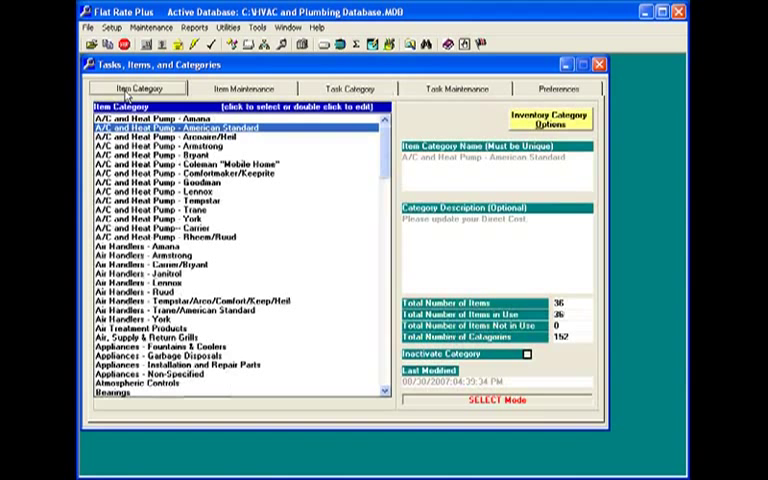
click(180, 136)
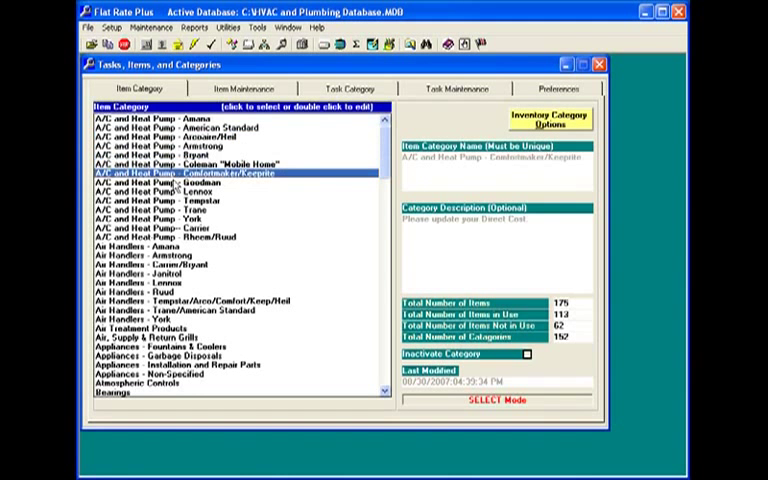
click(176, 192)
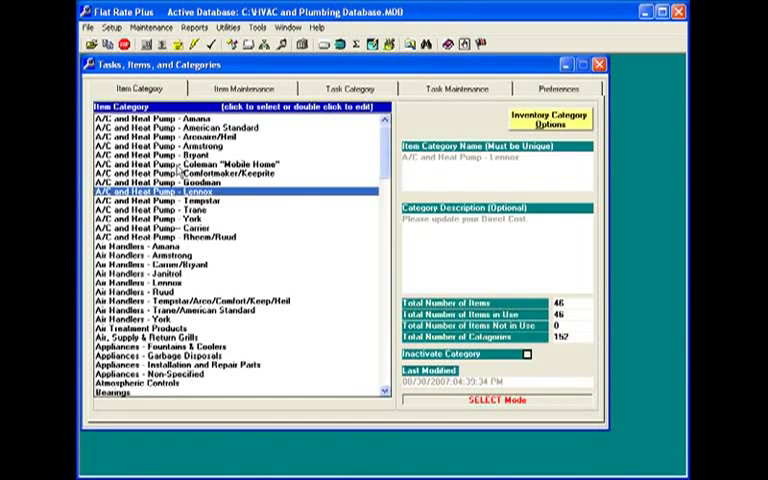
click(176, 118)
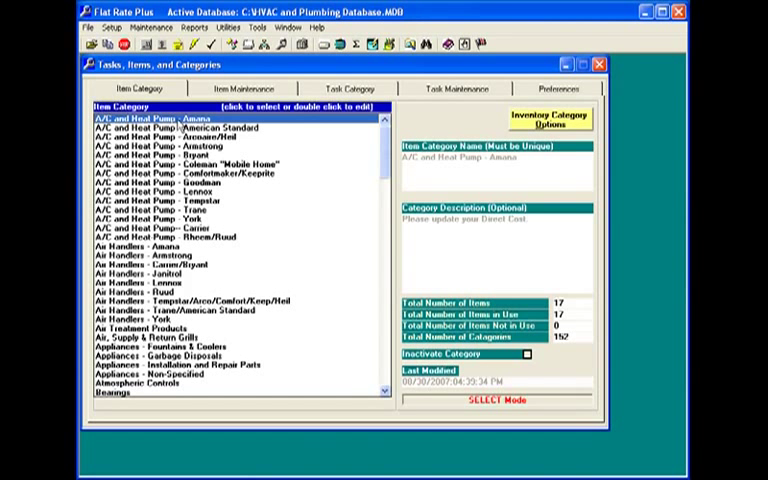
mouse_move(444, 92)
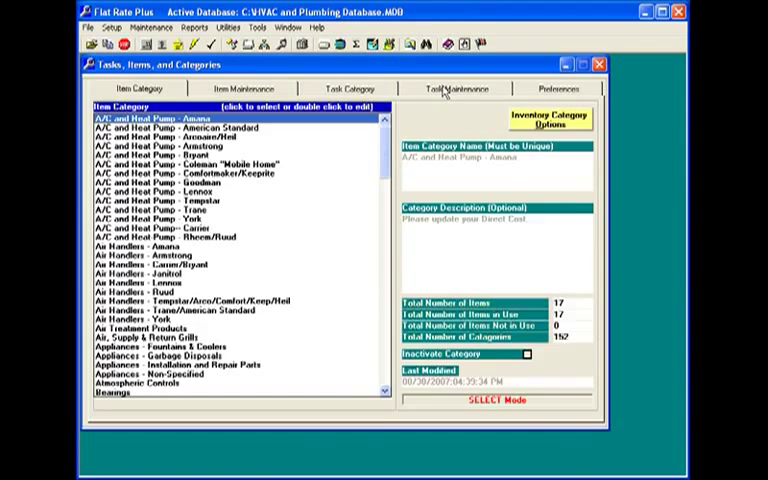
click(456, 88)
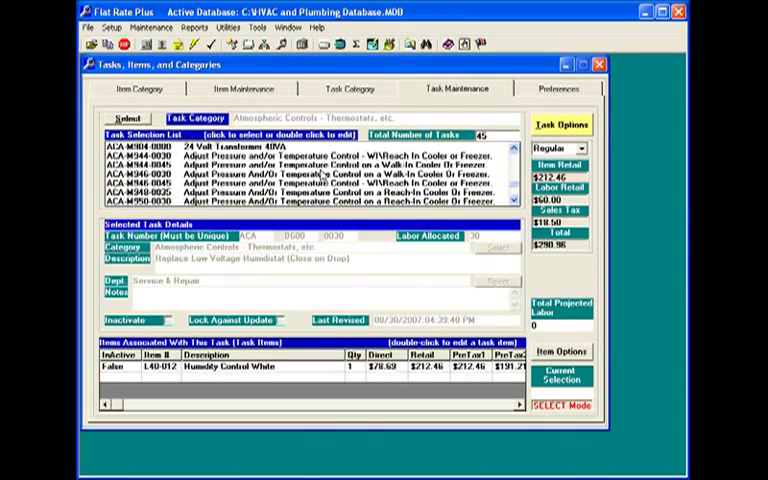
Select atmospheric controls tasks and browse down to a thermostat task in the Task Selection List
click(300, 160)
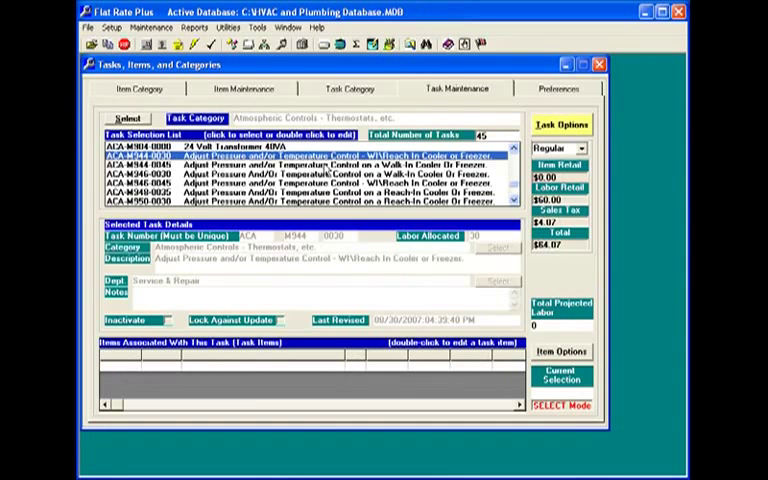
click(300, 194)
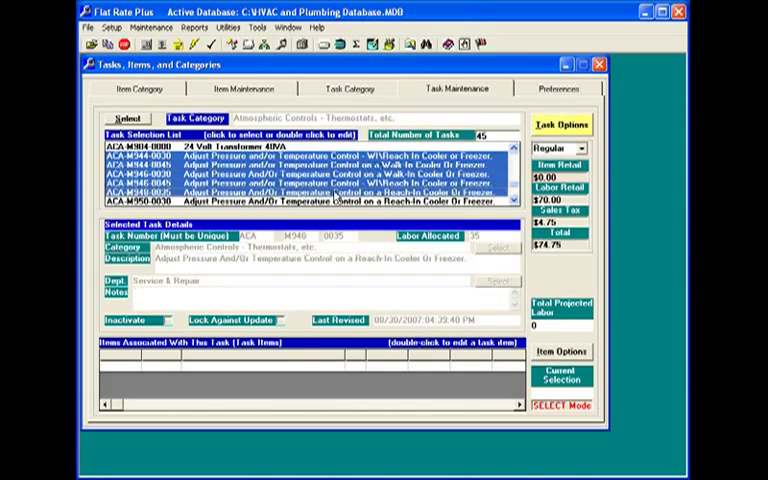
scroll(down, 3)
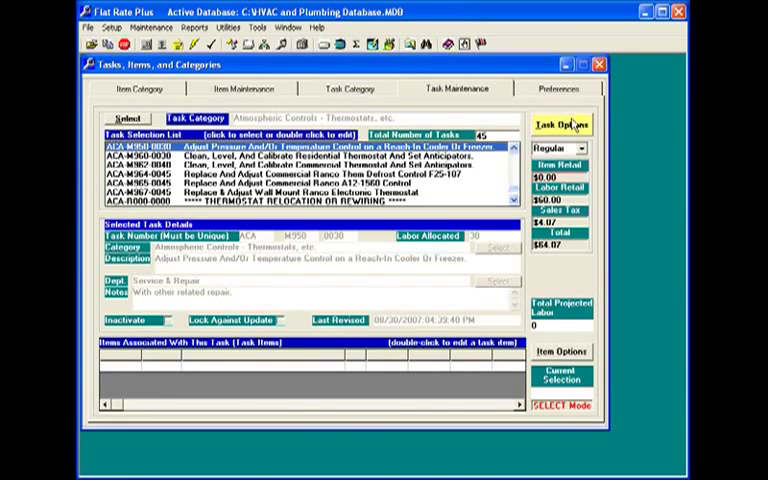
click(560, 124)
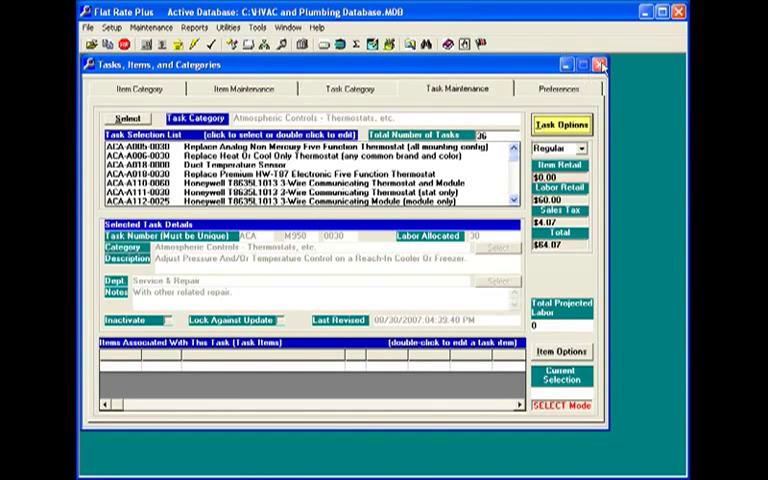
Leave the Tasks, Items and Categories window and show the Reports menu choices
click(600, 64)
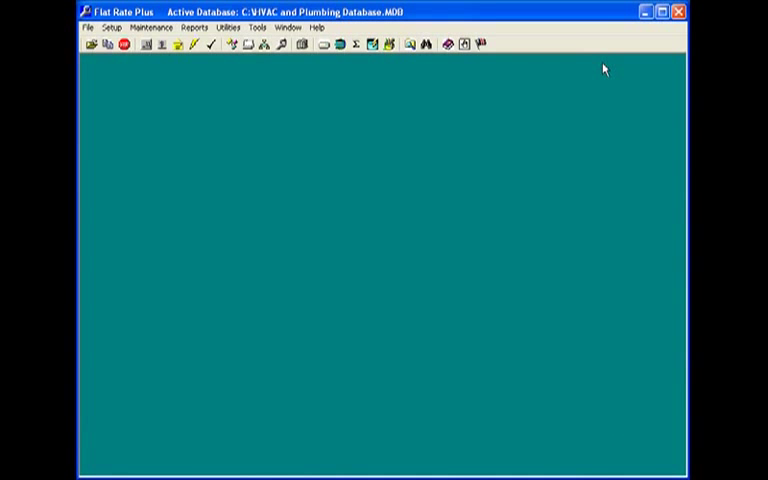
mouse_move(498, 256)
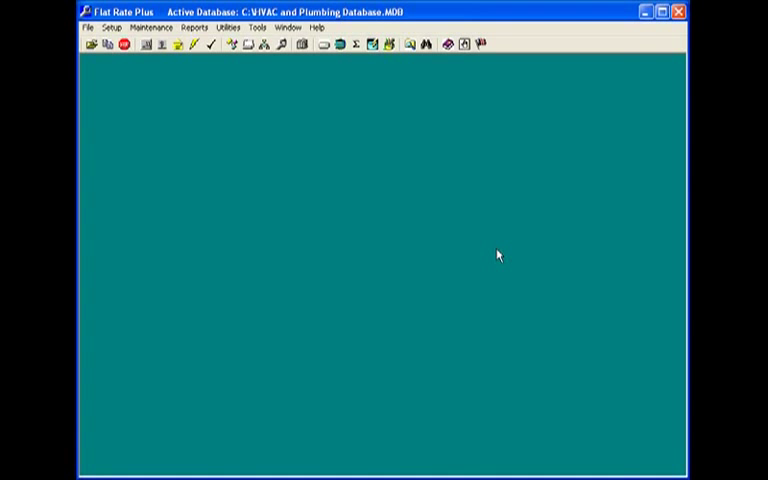
click(188, 28)
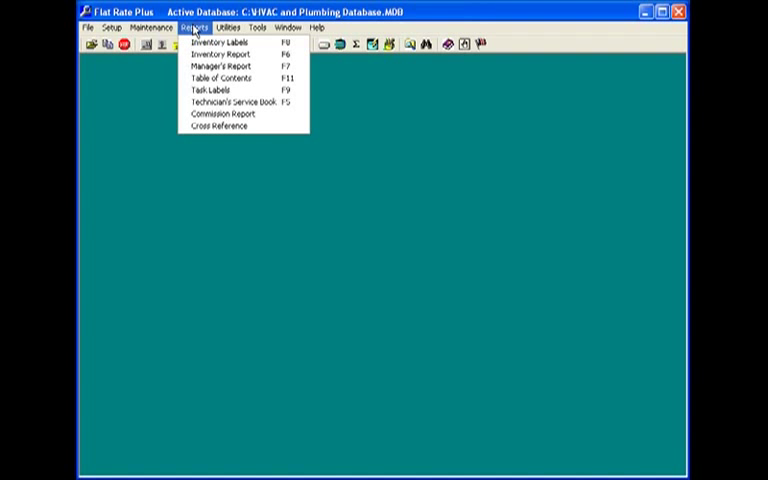
mouse_move(238, 146)
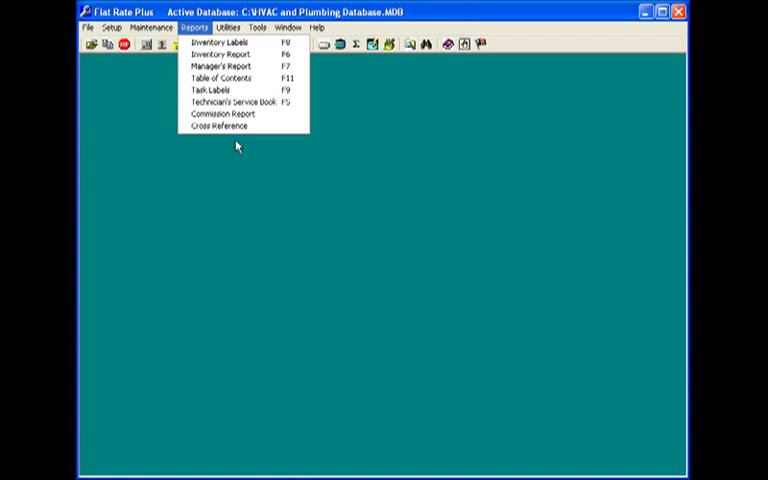
mouse_move(240, 104)
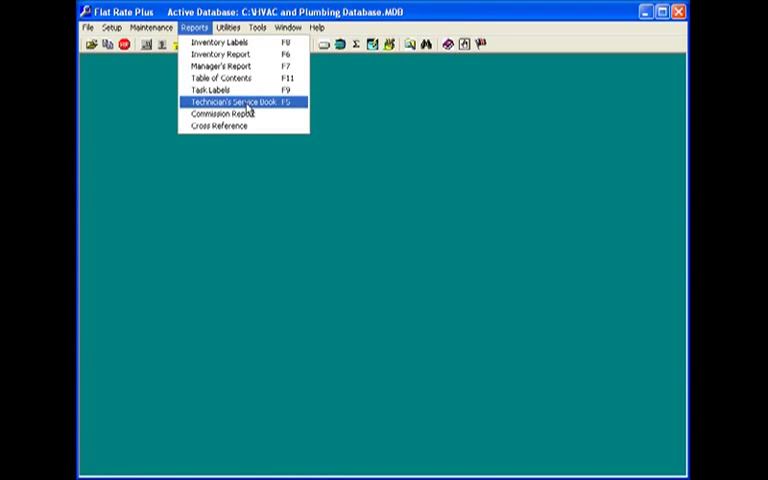
Choose the Technician's Service Book report and set its style to Contemporary 1
click(224, 100)
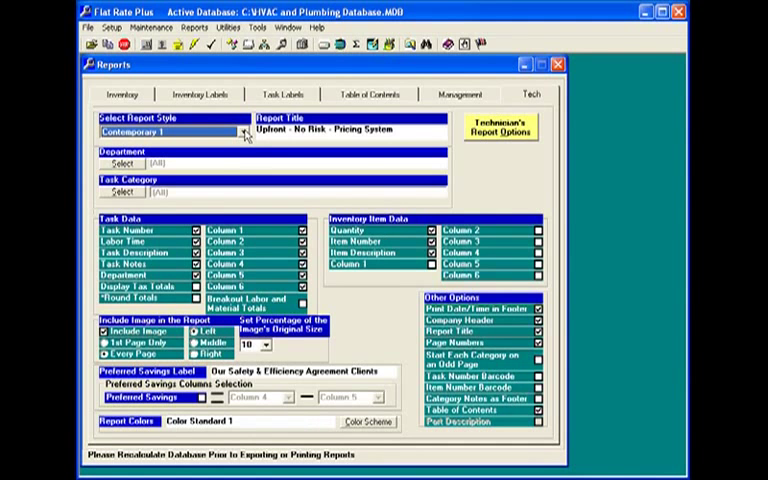
click(244, 132)
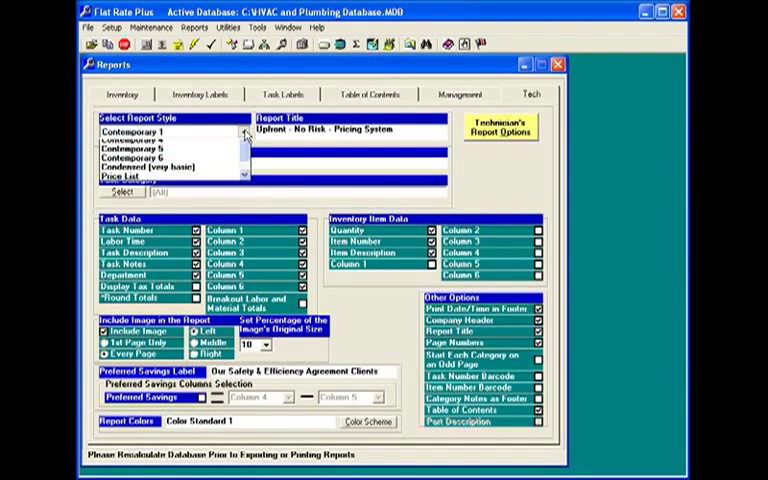
click(244, 132)
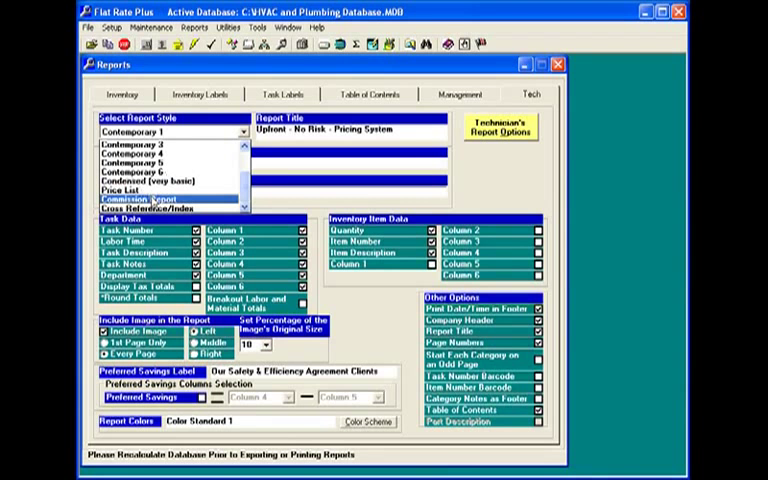
click(136, 190)
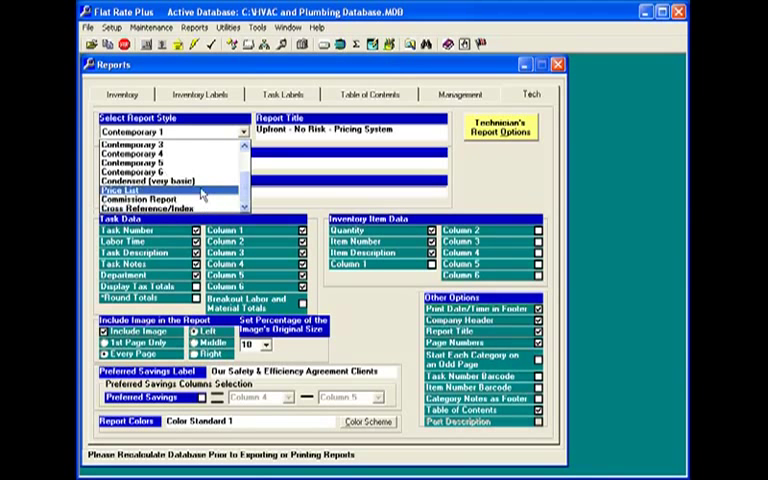
scroll(up, 3)
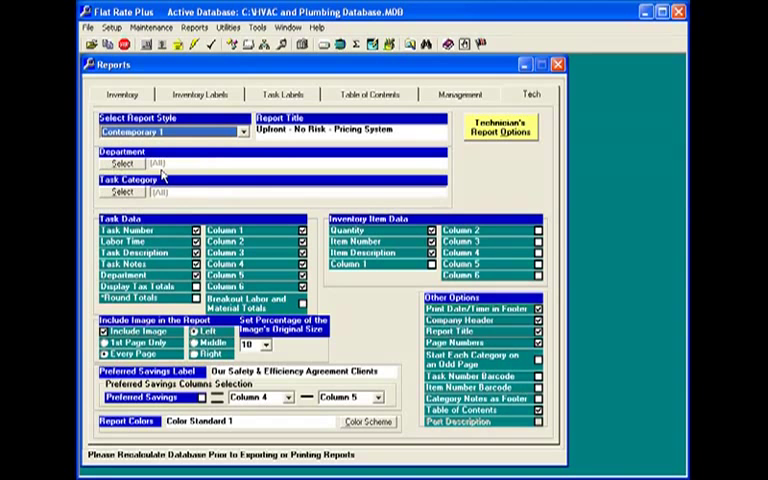
mouse_move(120, 164)
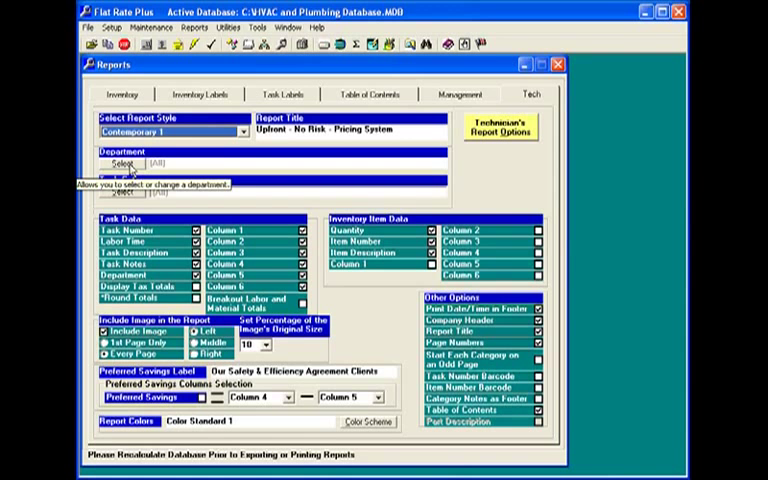
Choose the report department and the Preferred Savings column option
click(122, 164)
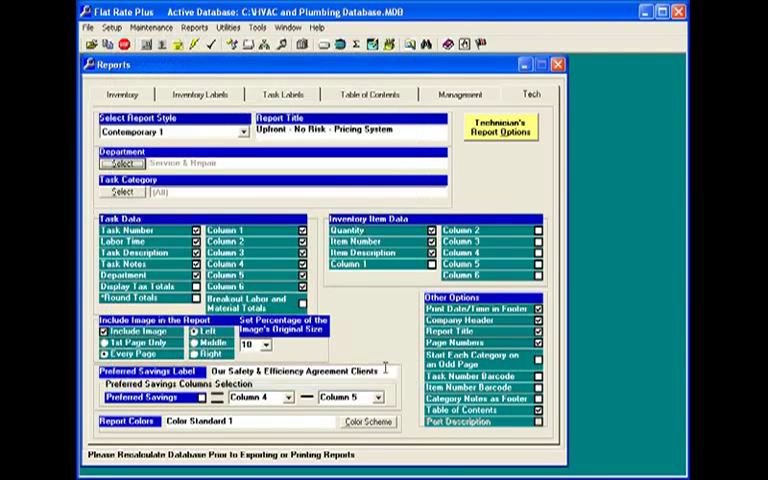
mouse_move(280, 180)
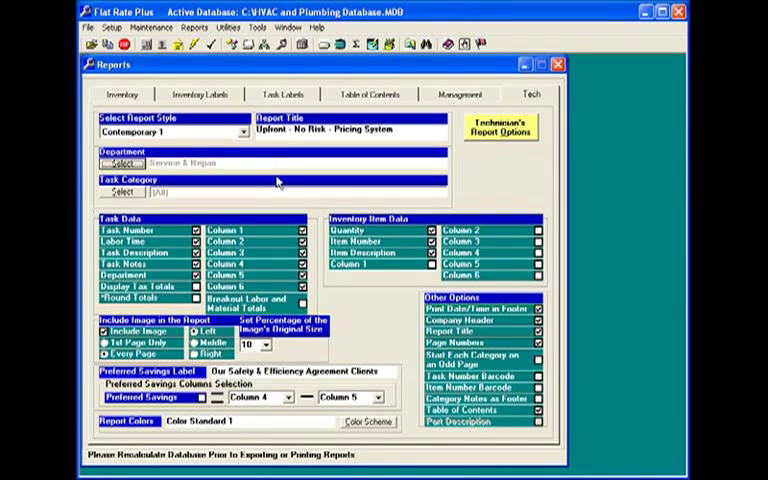
mouse_move(264, 180)
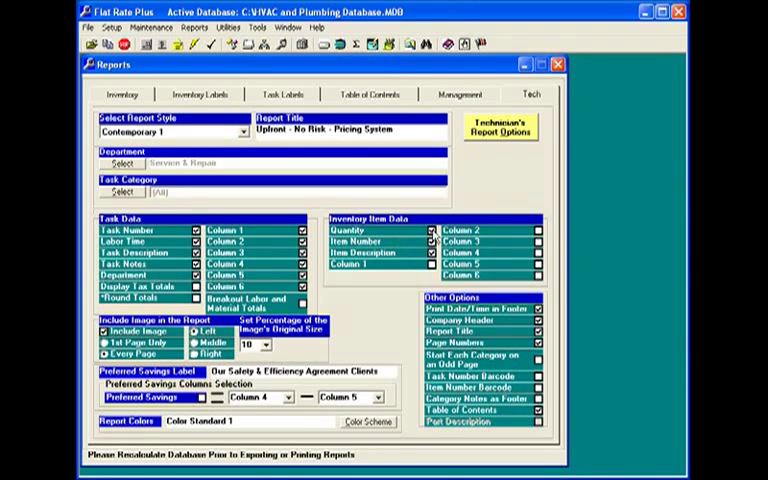
click(430, 232)
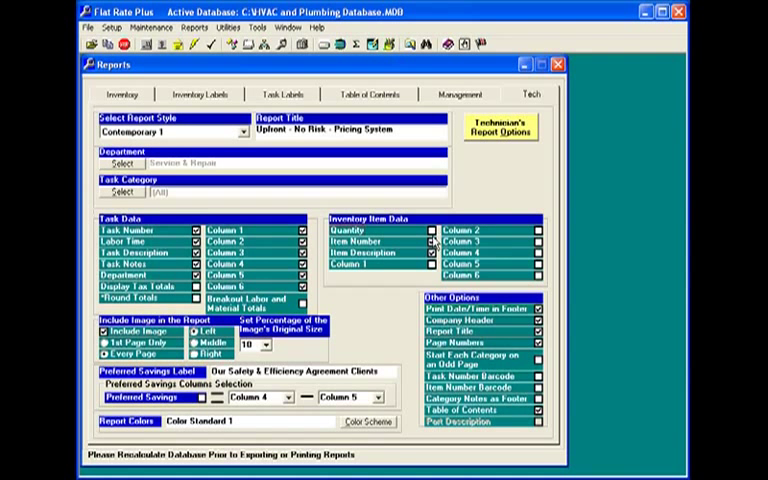
click(430, 252)
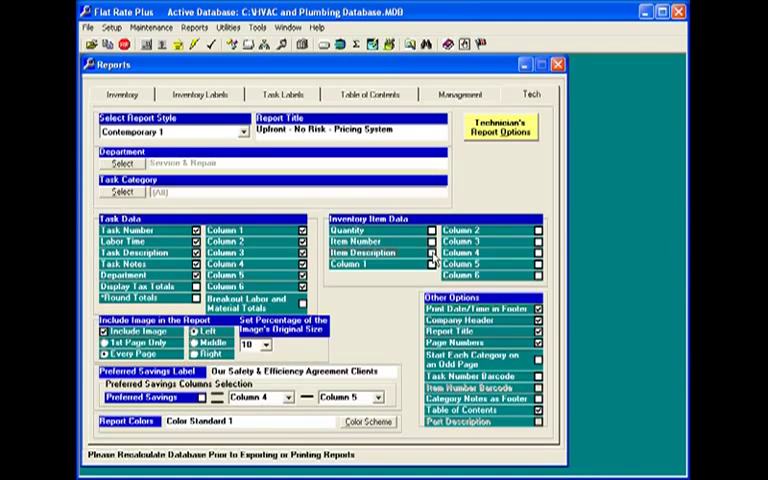
click(426, 232)
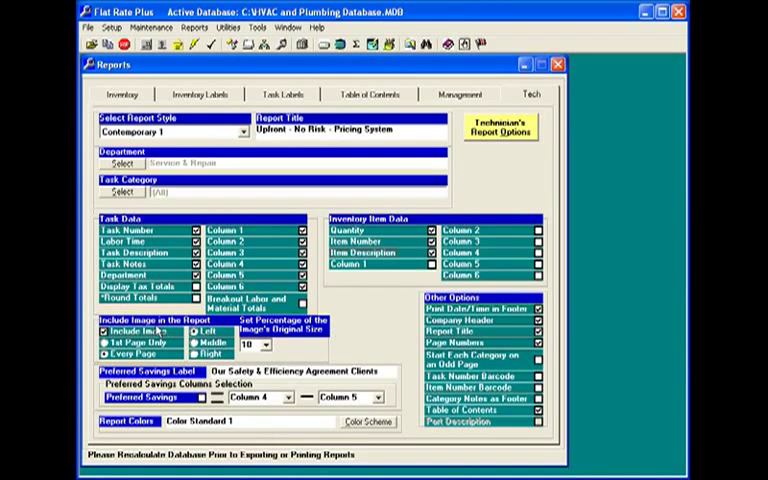
Set the report image to appear on the first page only
click(110, 348)
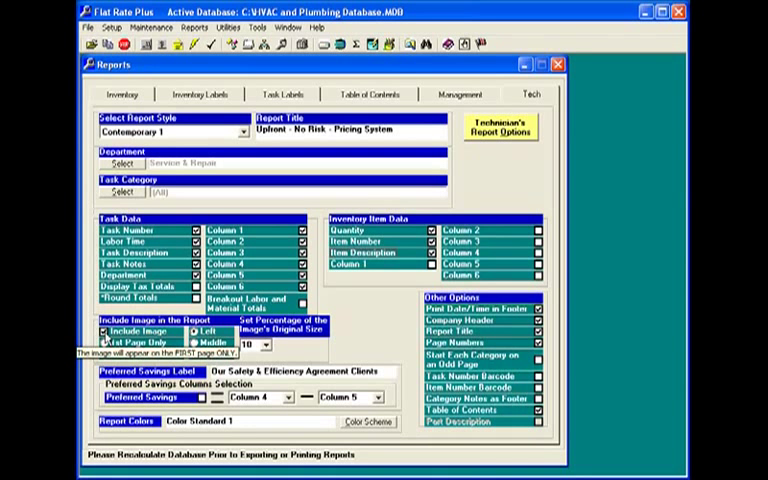
click(104, 344)
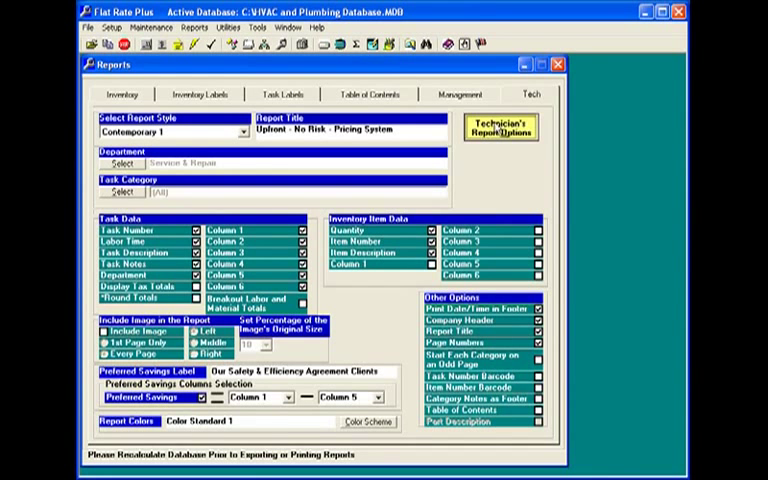
Show the Technician's Report Options choices, including preview and page setup
click(500, 128)
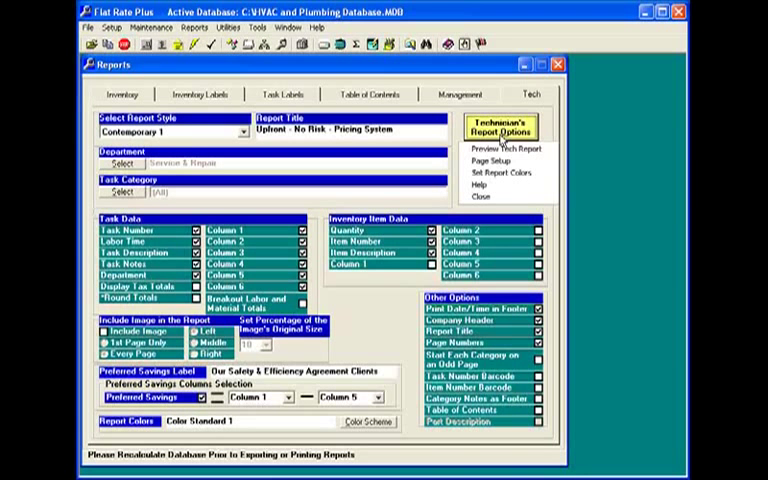
mouse_move(506, 148)
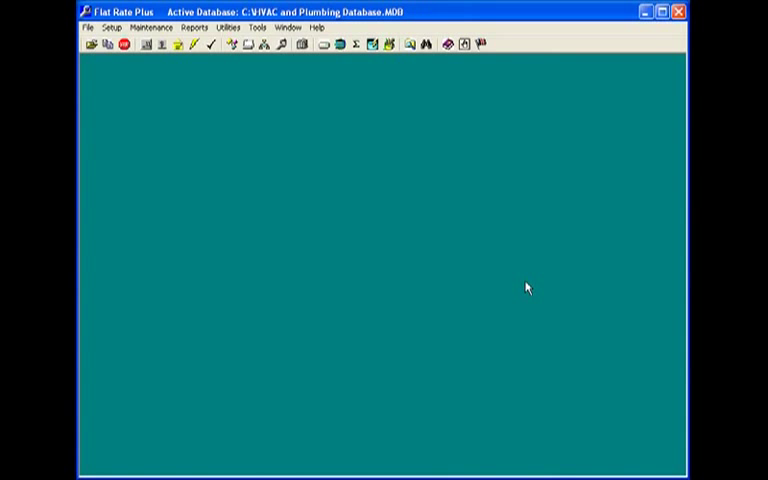
mouse_move(496, 272)
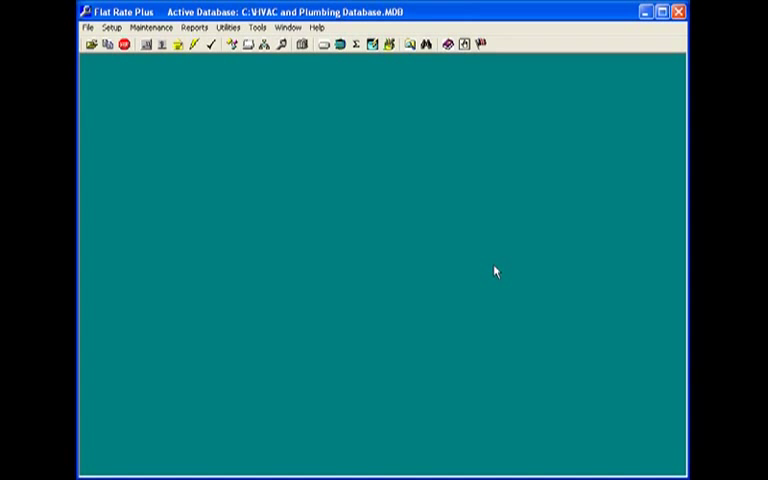
mouse_move(388, 228)
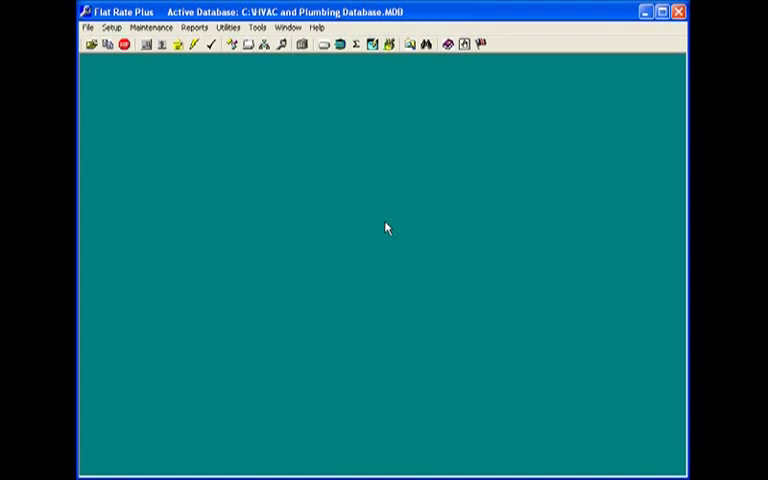
mouse_move(330, 80)
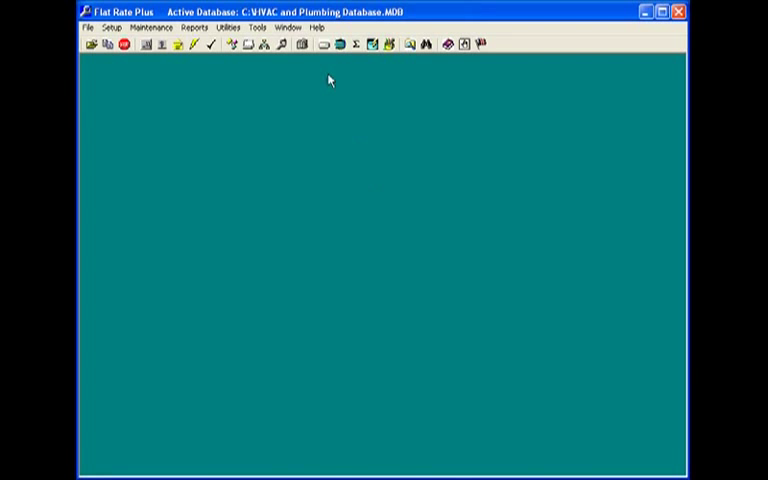
click(316, 28)
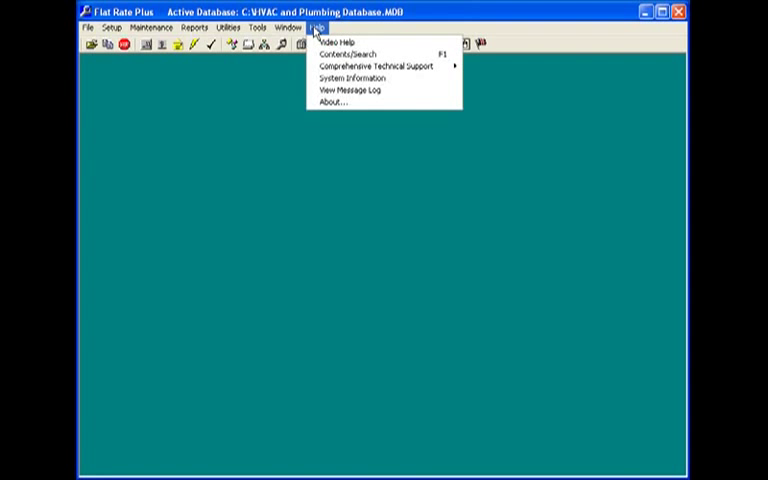
mouse_move(340, 56)
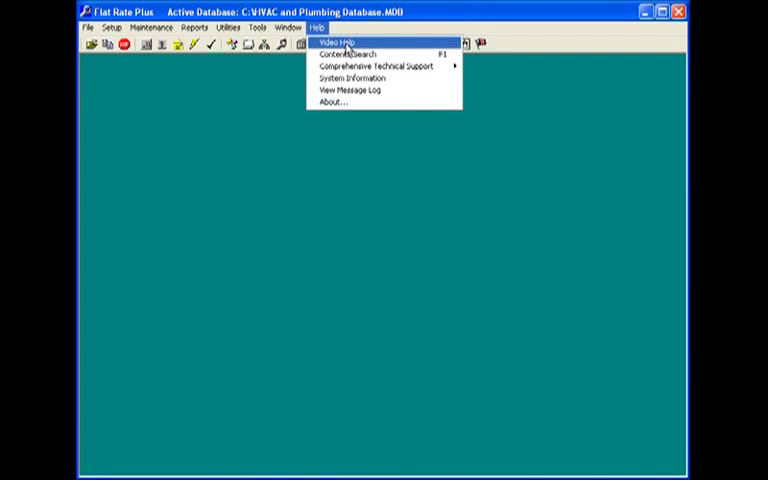
click(330, 40)
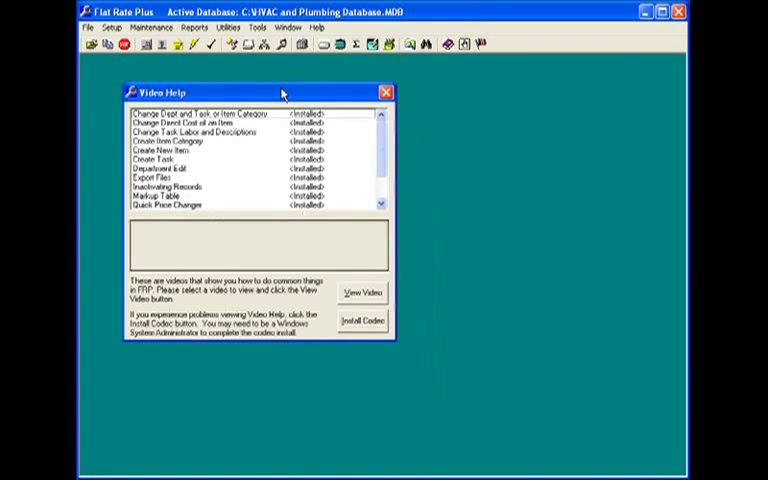
click(184, 138)
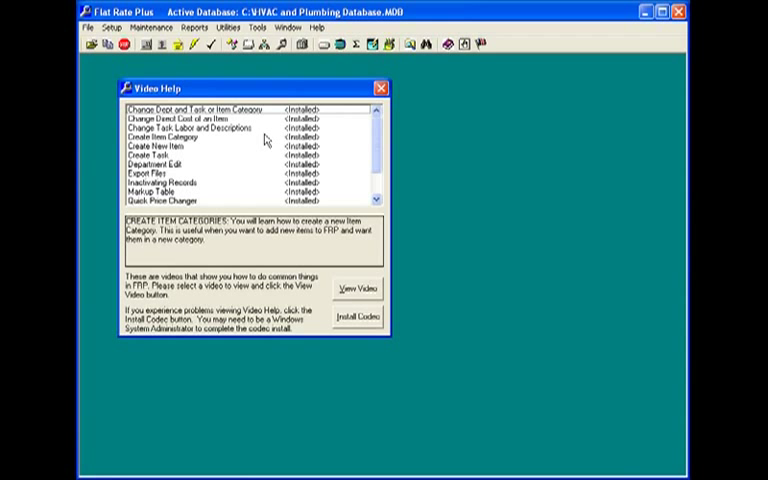
click(200, 108)
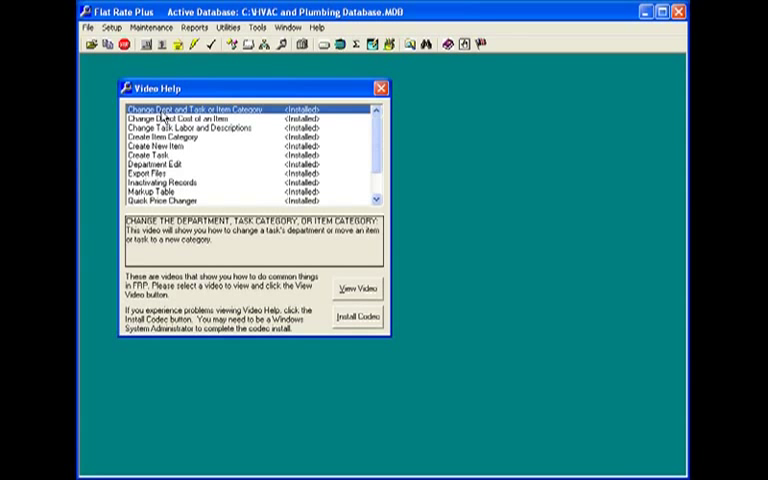
click(180, 116)
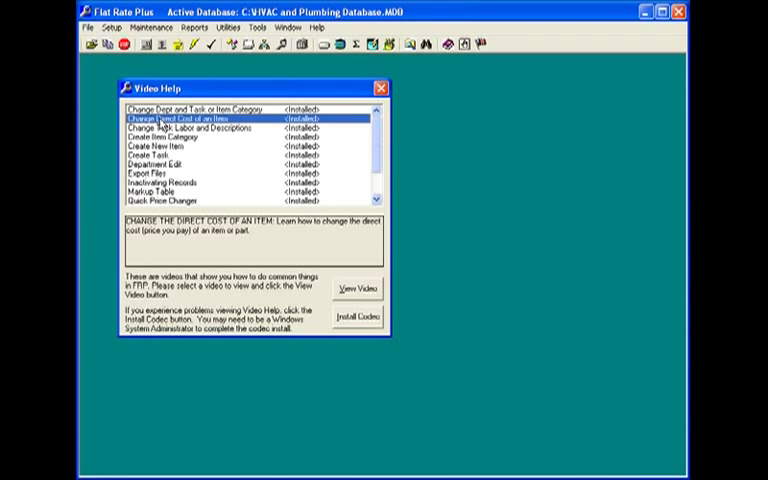
click(160, 164)
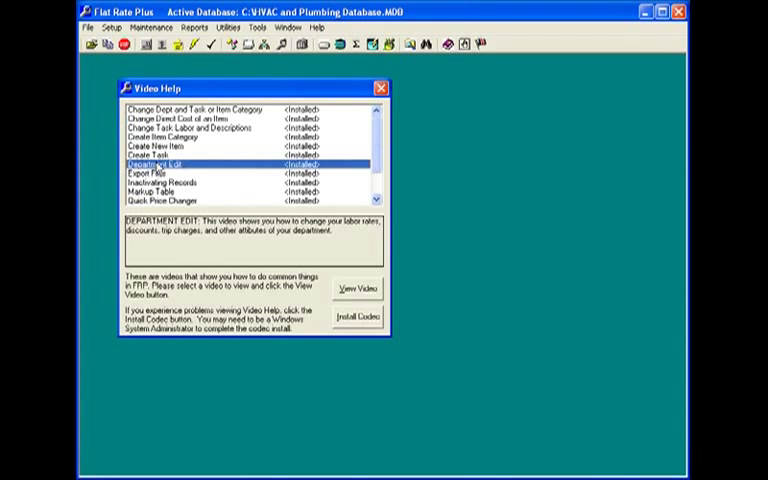
click(160, 172)
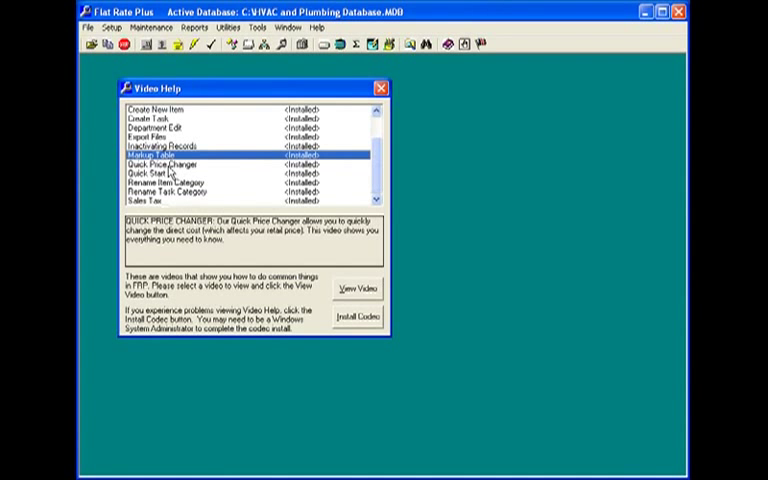
click(160, 200)
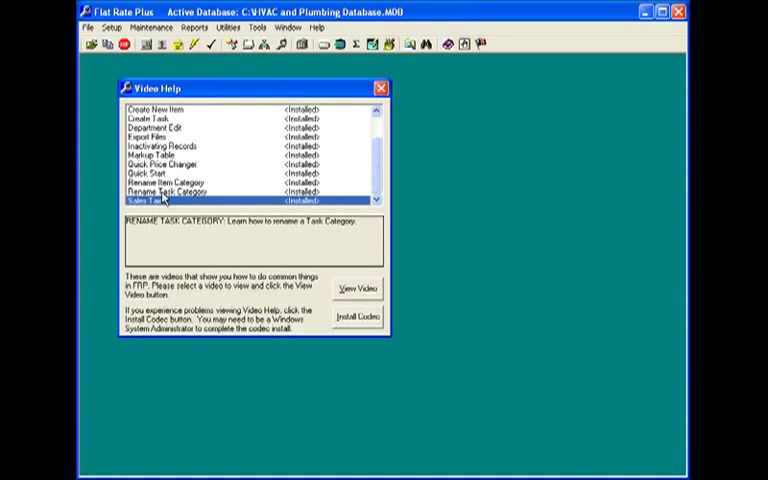
click(164, 200)
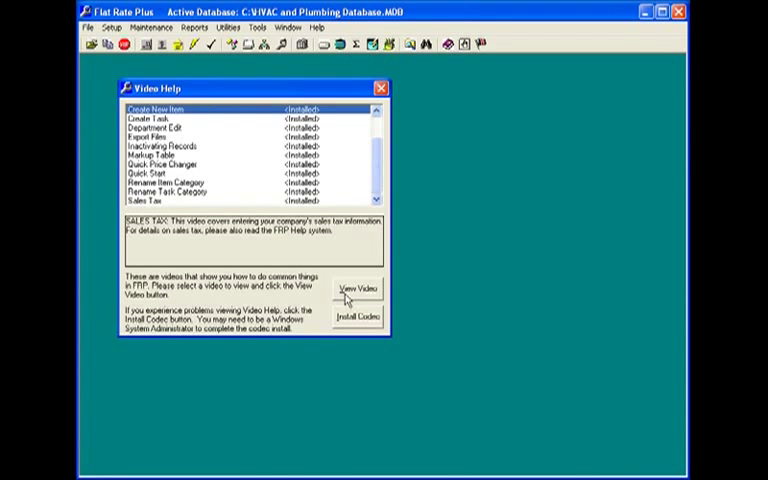
mouse_move(356, 324)
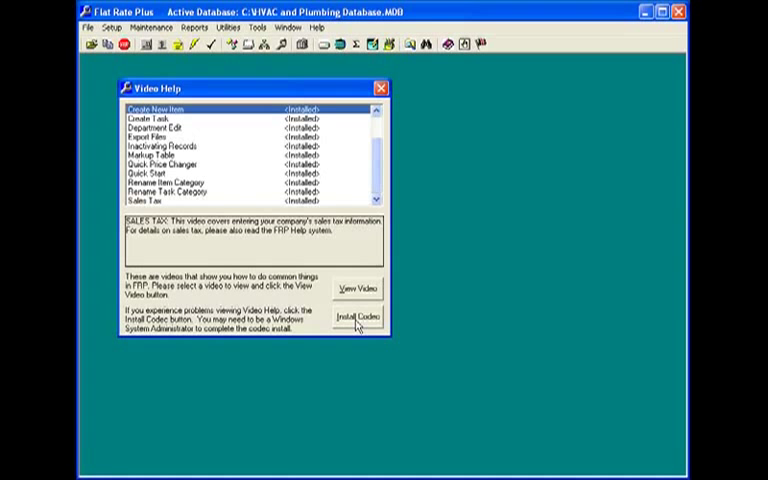
mouse_move(388, 110)
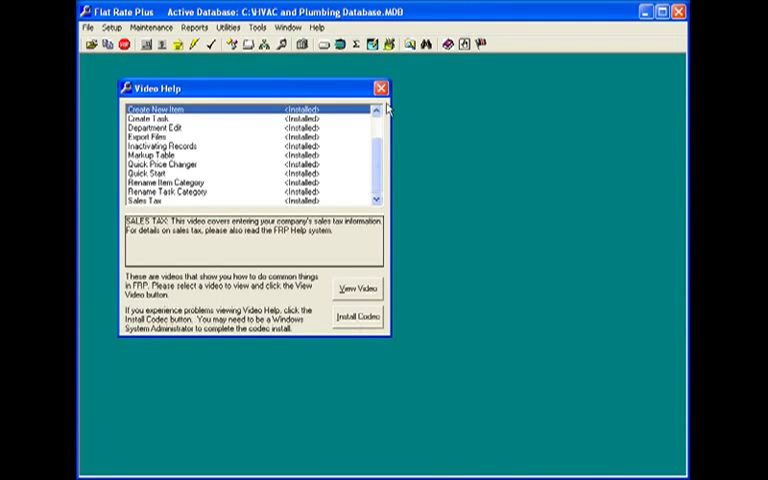
click(318, 28)
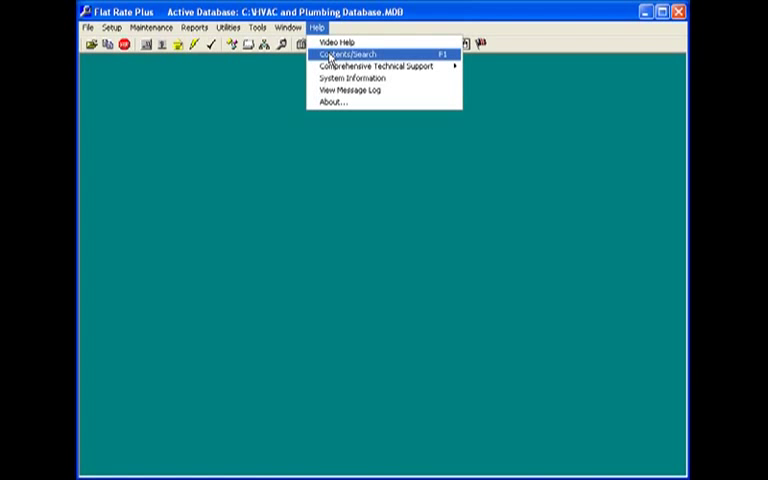
click(152, 28)
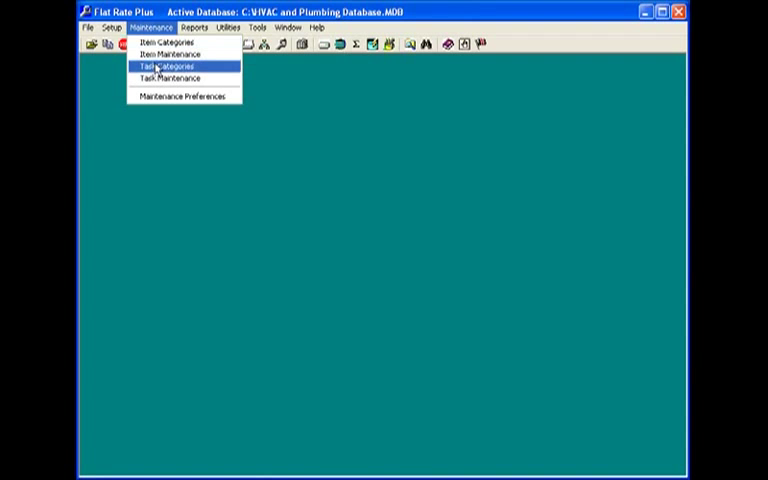
click(168, 66)
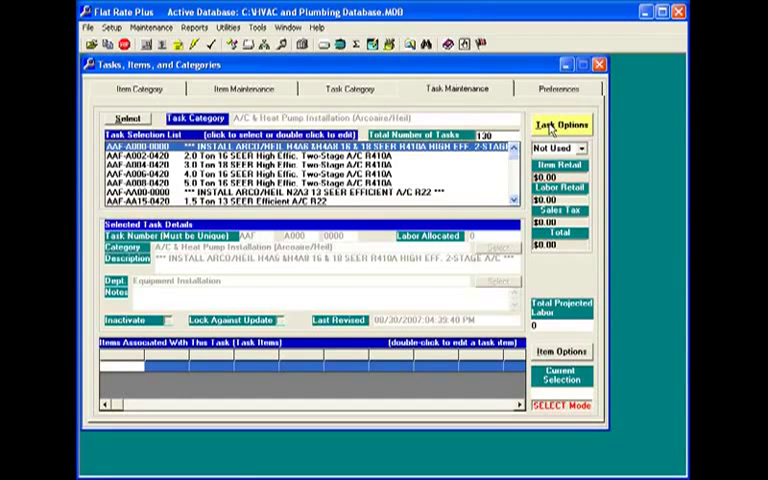
click(562, 124)
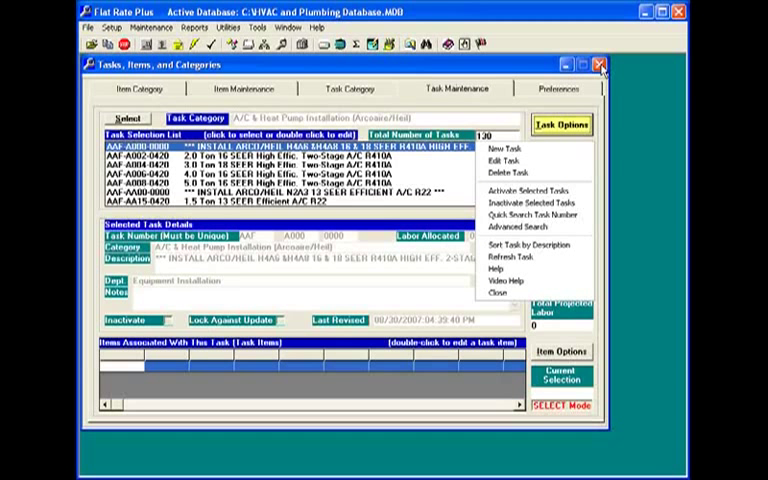
click(600, 64)
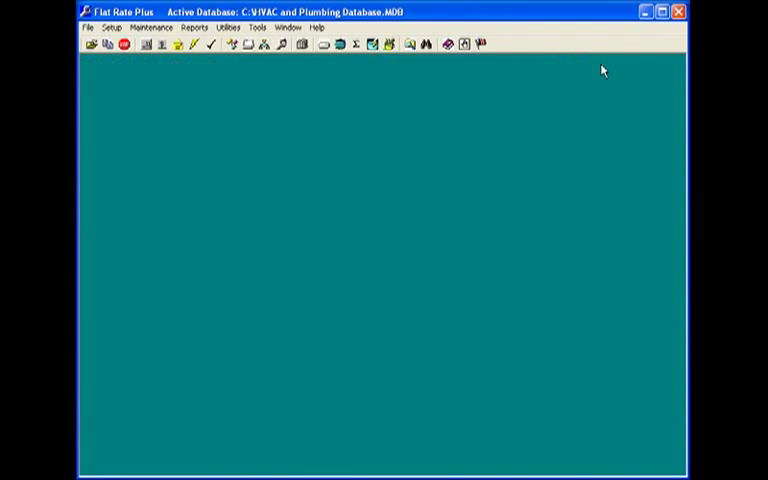